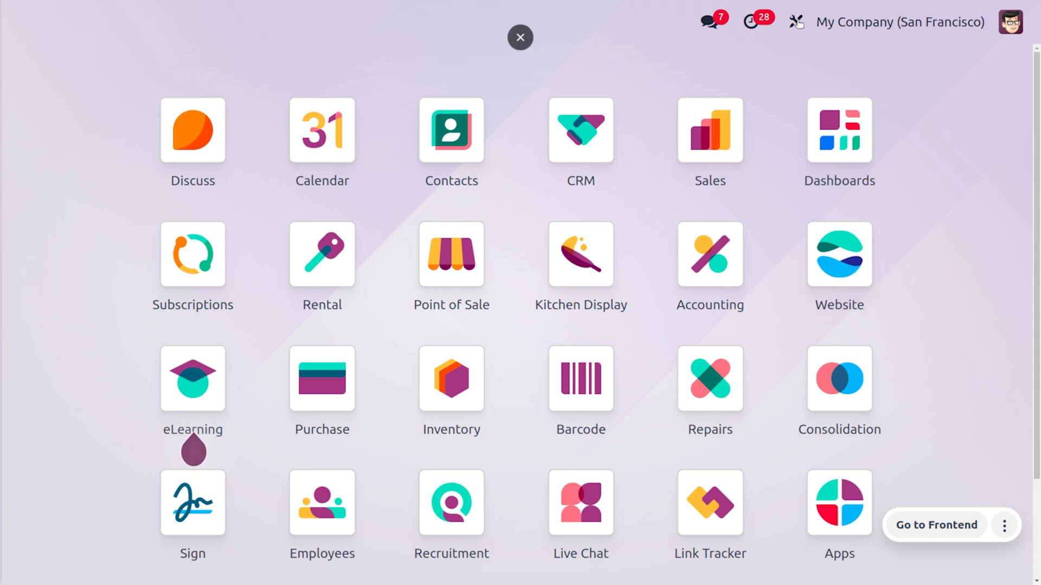
{"action": "mouse_move", "coordinate": [795, 22]}
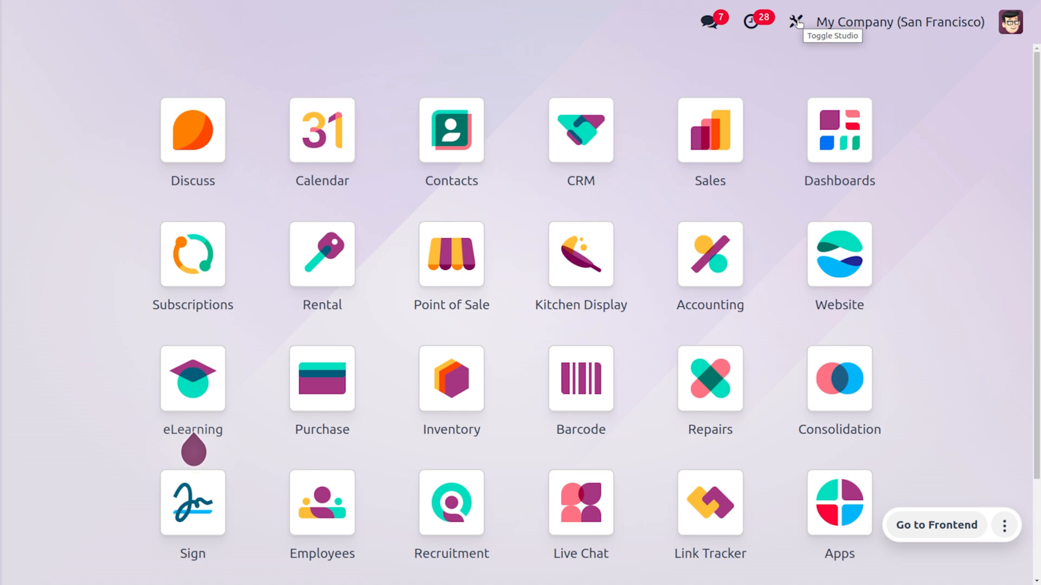
Enable Studio mode and begin creating a brand-new app.
{"action": "left_click", "coordinate": [796, 22]}
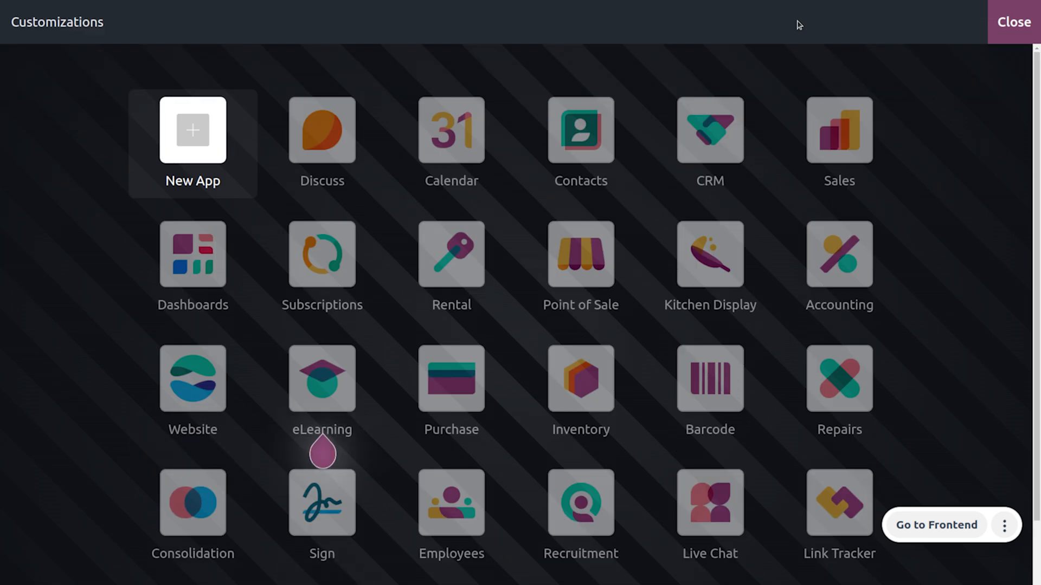
{"action": "mouse_move", "coordinate": [193, 130]}
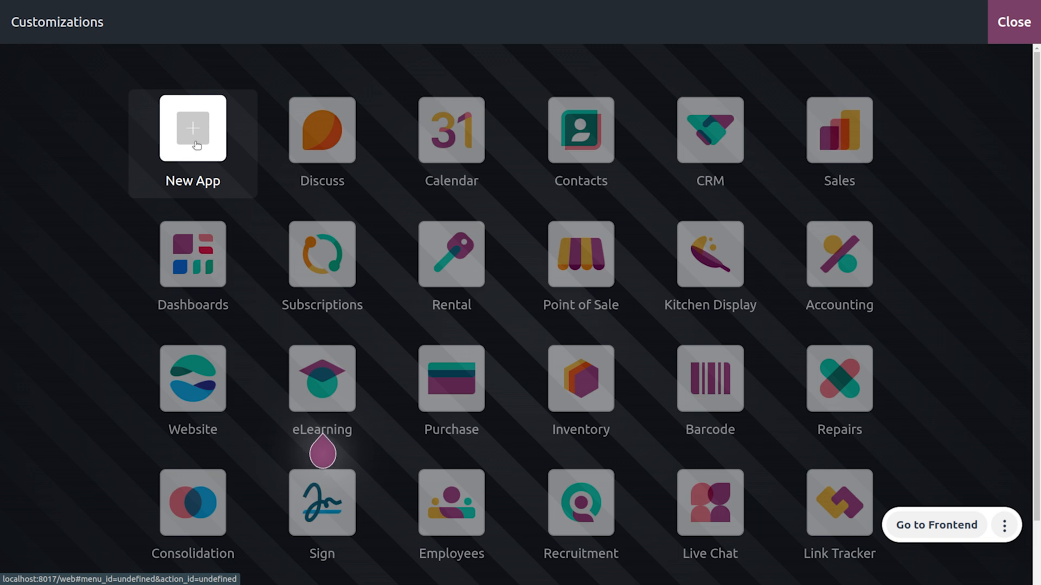
{"action": "left_click", "coordinate": [192, 128]}
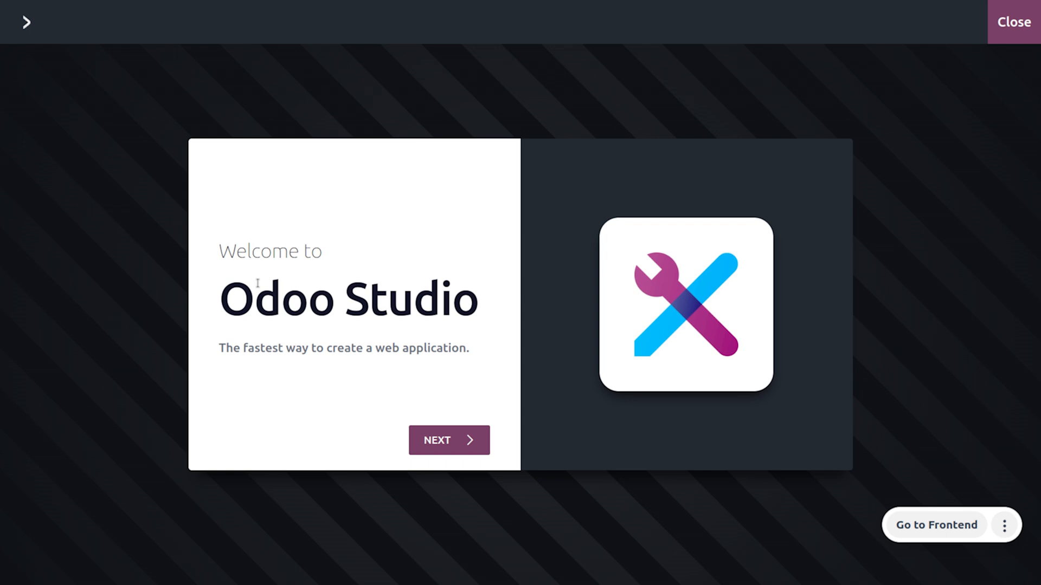
{"action": "mouse_move", "coordinate": [445, 465]}
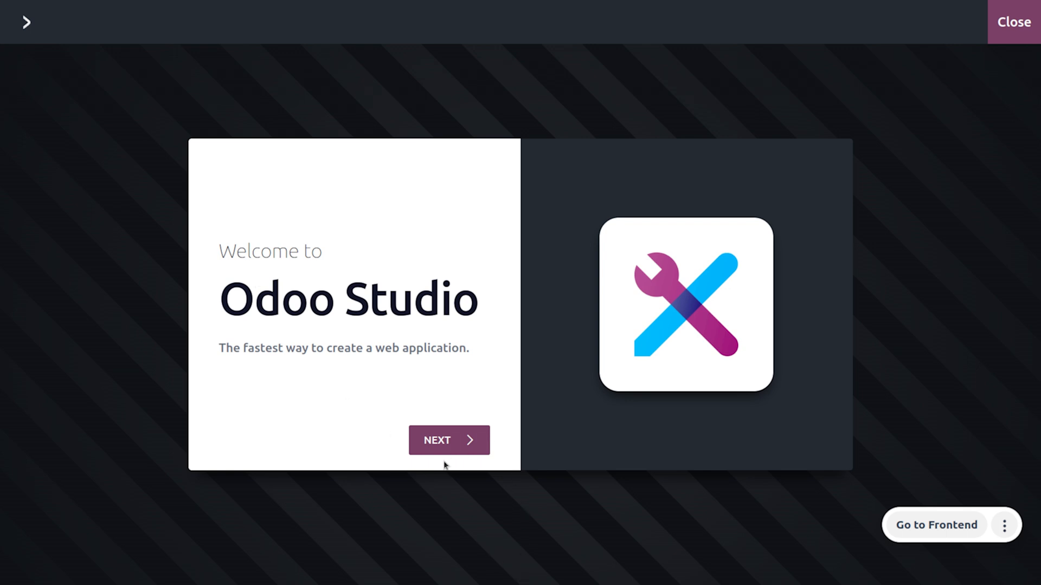
{"action": "mouse_move", "coordinate": [447, 452]}
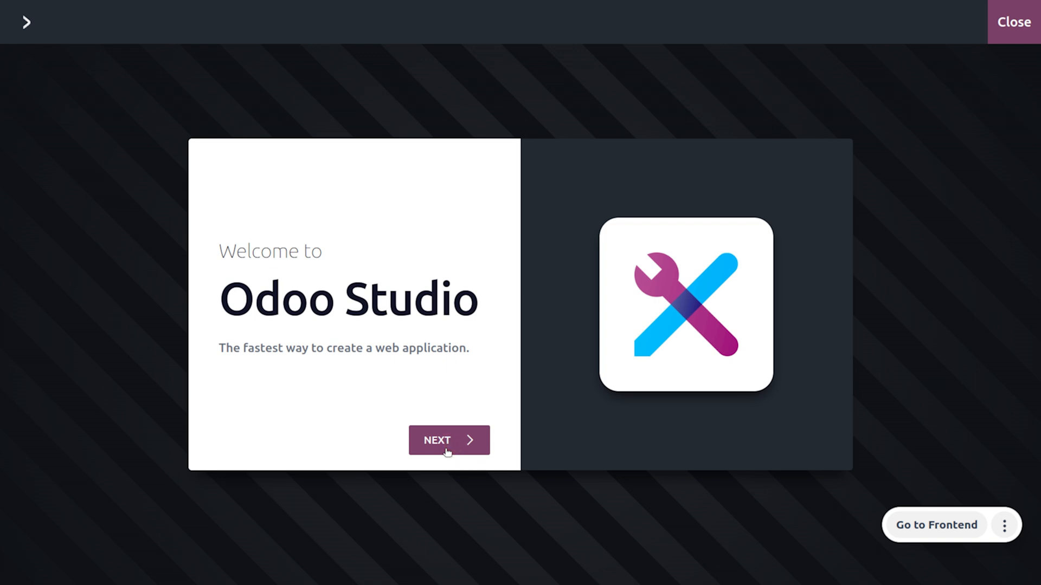
Name the new app 'Real Estate' on the Create your App step.
{"action": "left_click", "coordinate": [449, 441]}
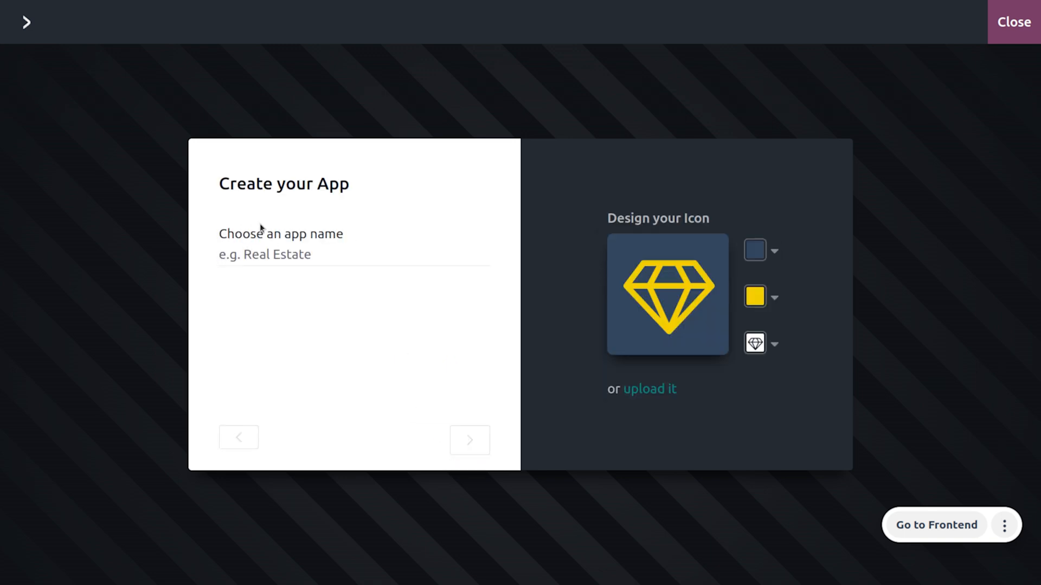
{"action": "left_click", "coordinate": [264, 253]}
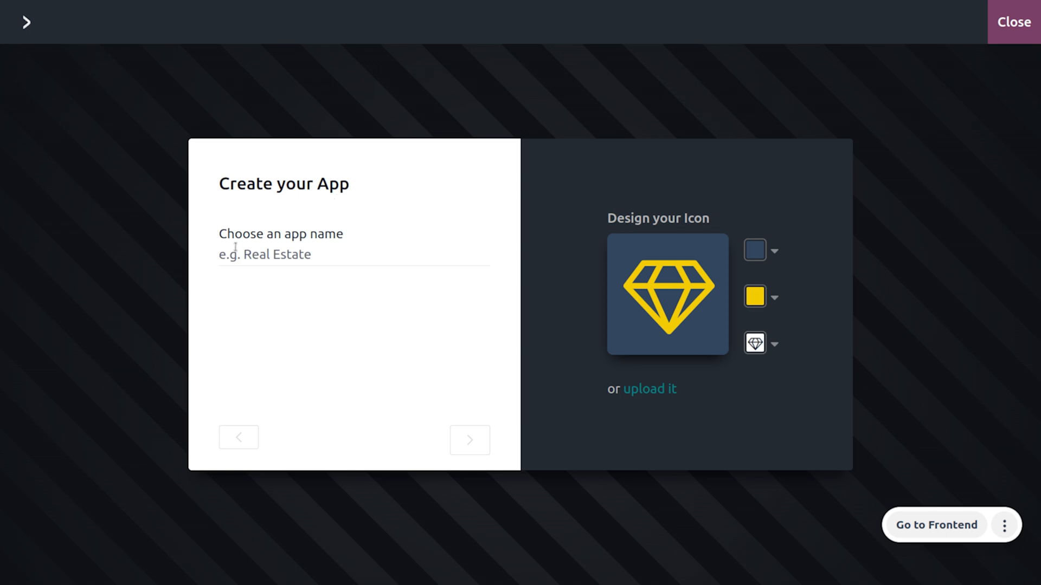
{"action": "type", "text": "Real"}
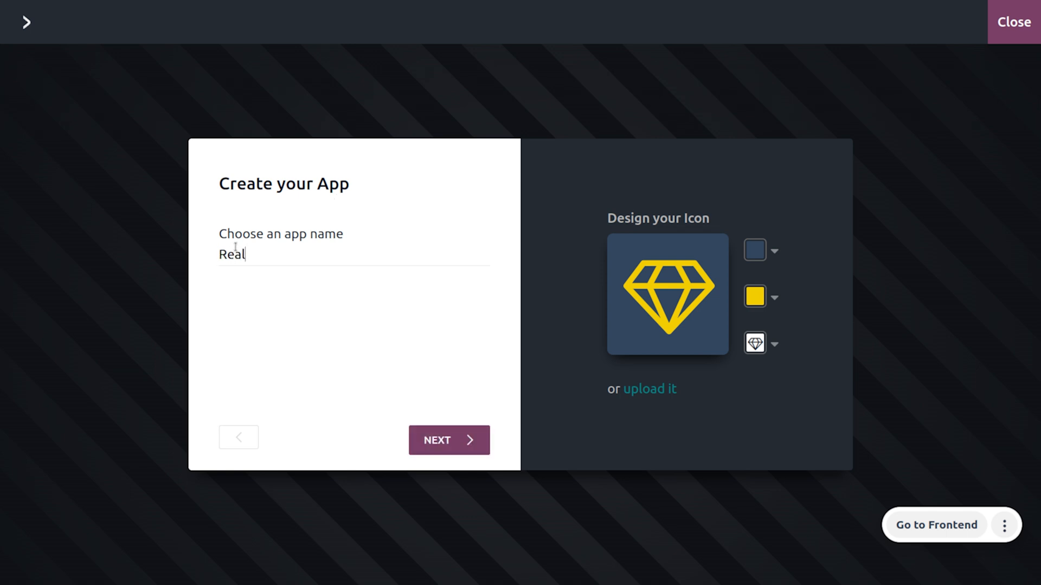
{"action": "type", "text": "Estate"}
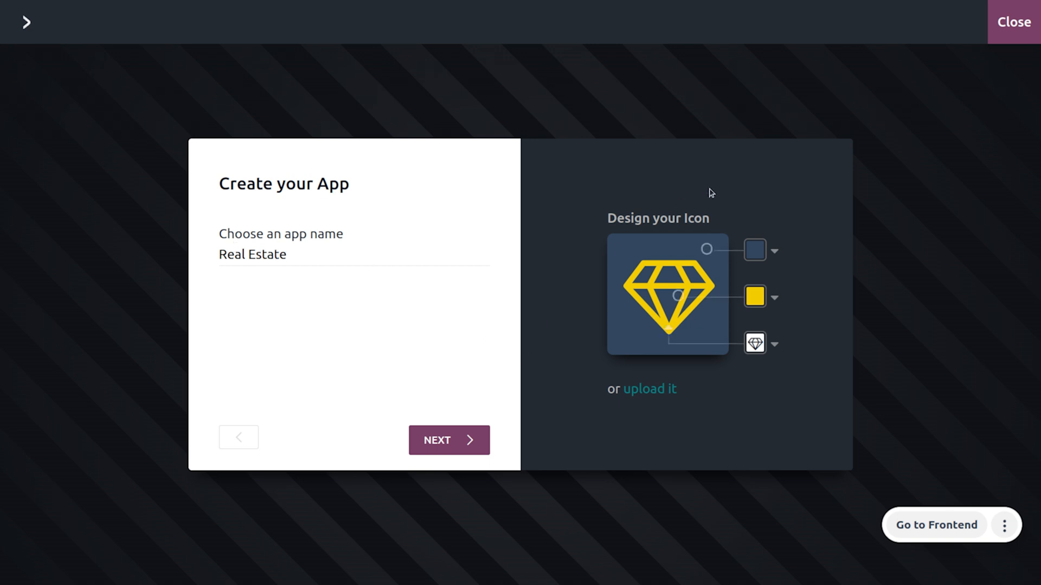
{"action": "left_click", "coordinate": [285, 254]}
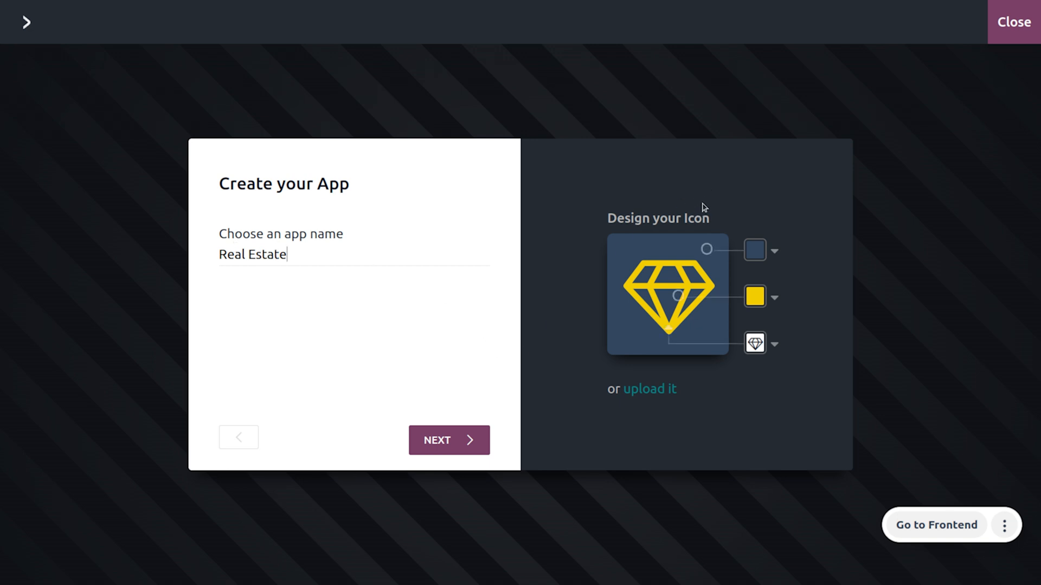
{"action": "mouse_move", "coordinate": [692, 424]}
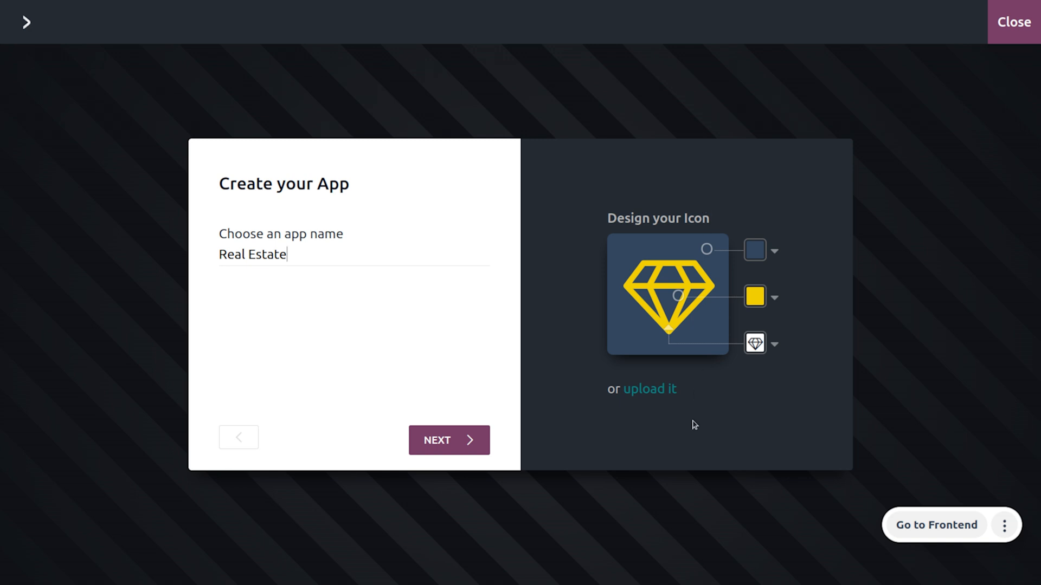
{"action": "mouse_move", "coordinate": [666, 383]}
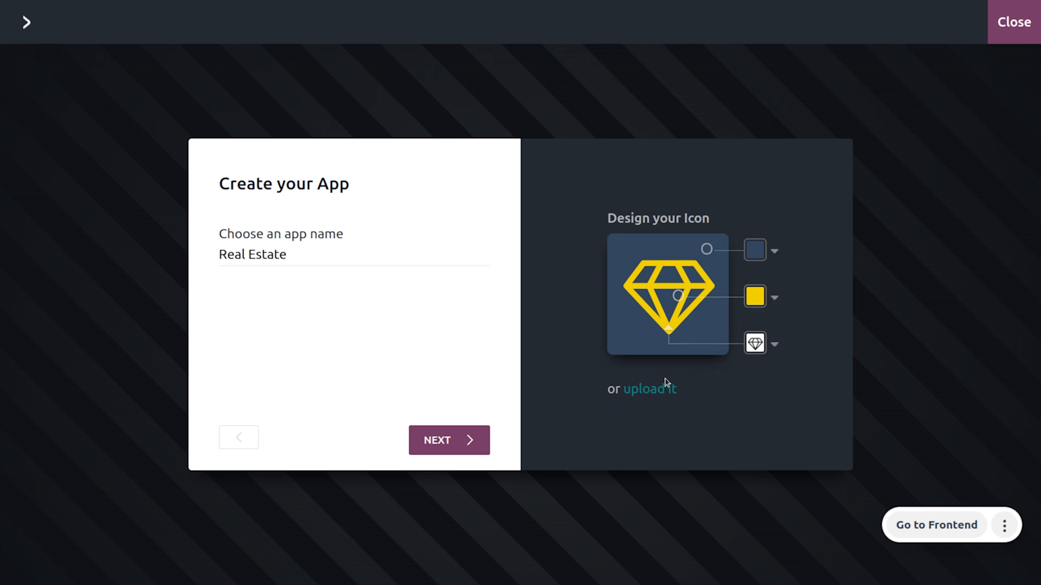
{"action": "left_click", "coordinate": [286, 253]}
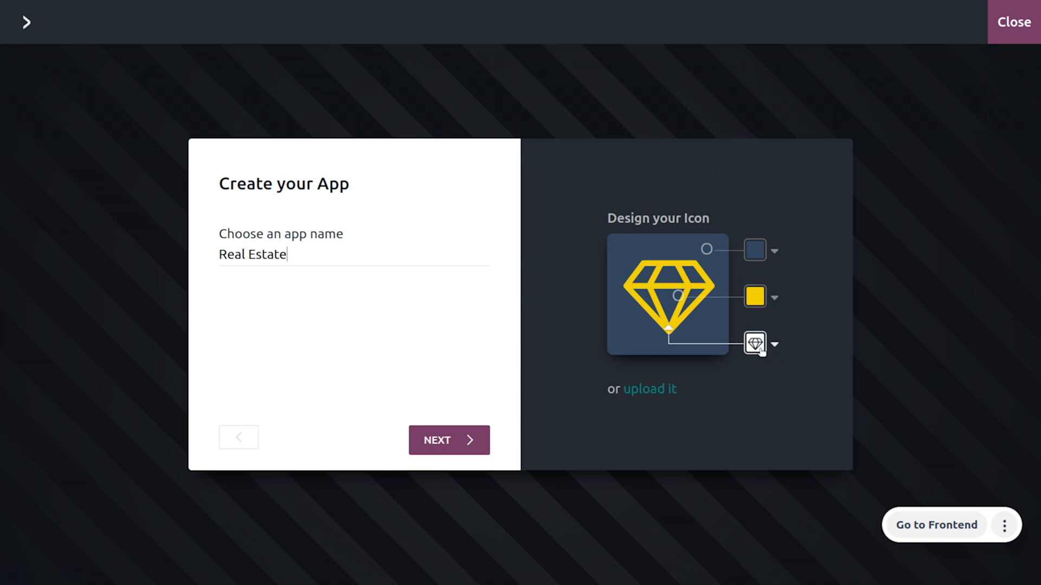
{"action": "left_click", "coordinate": [756, 344]}
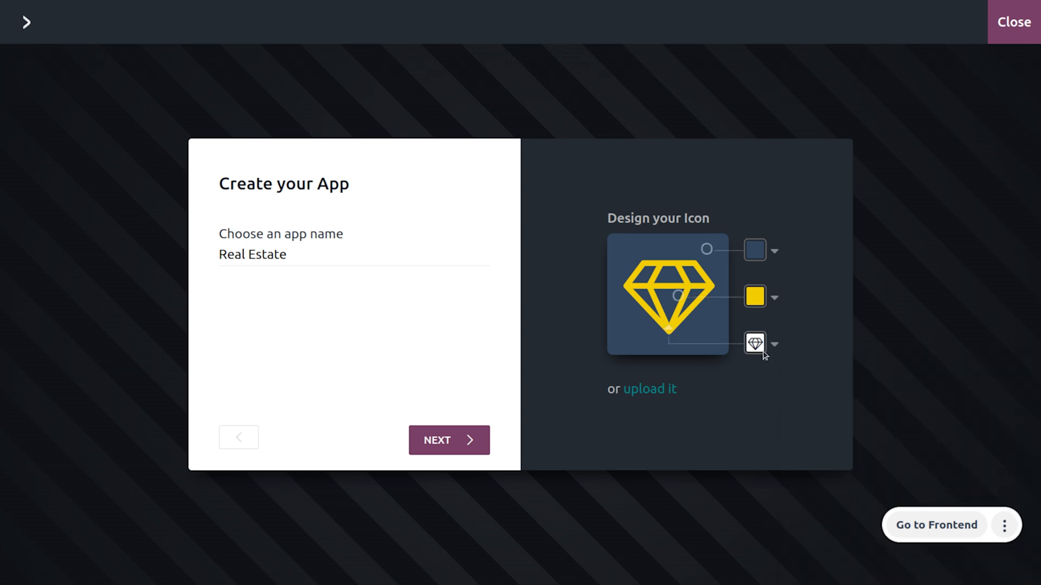
{"action": "left_click", "coordinate": [754, 343]}
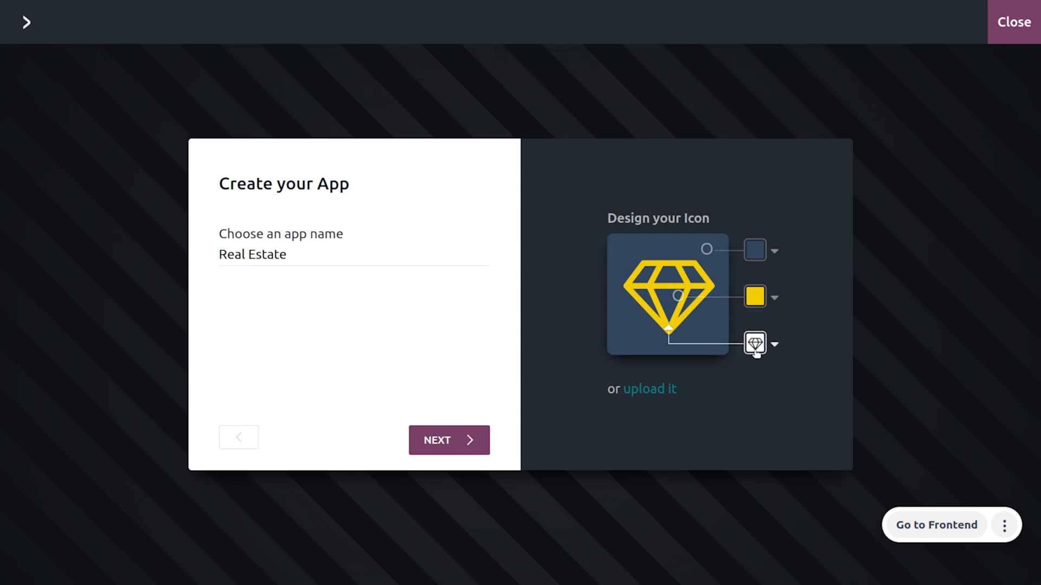
Make the app icon a white wheelchair symbol on a mustard-yellow background.
{"action": "left_click", "coordinate": [771, 344]}
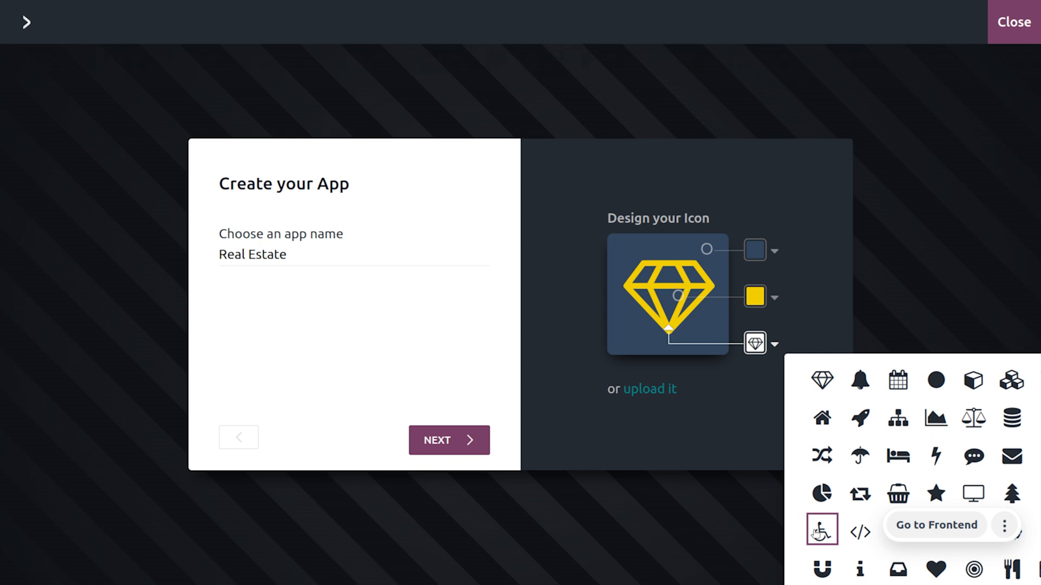
{"action": "left_click", "coordinate": [821, 530]}
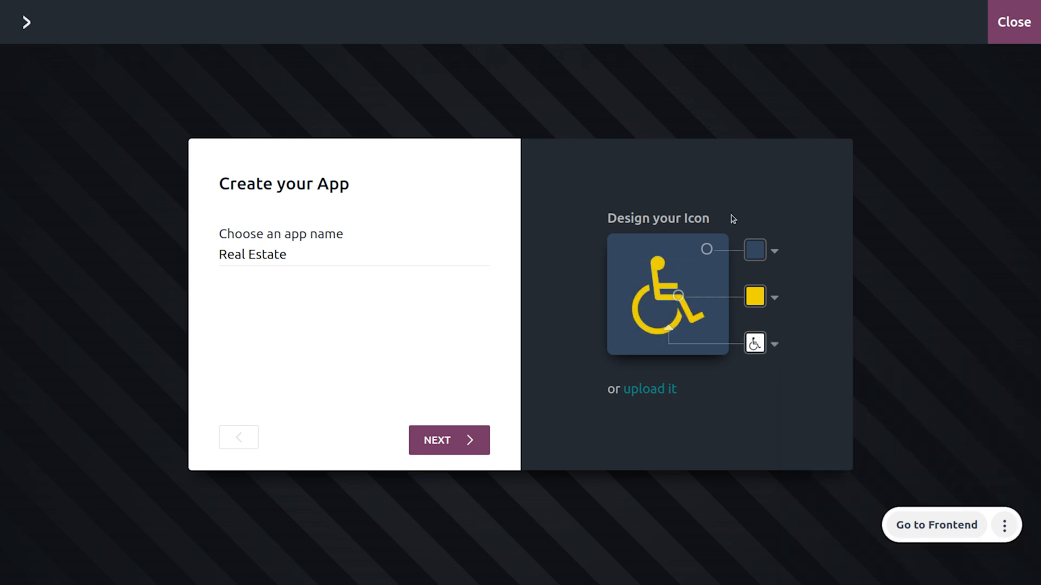
{"action": "left_click", "coordinate": [771, 297]}
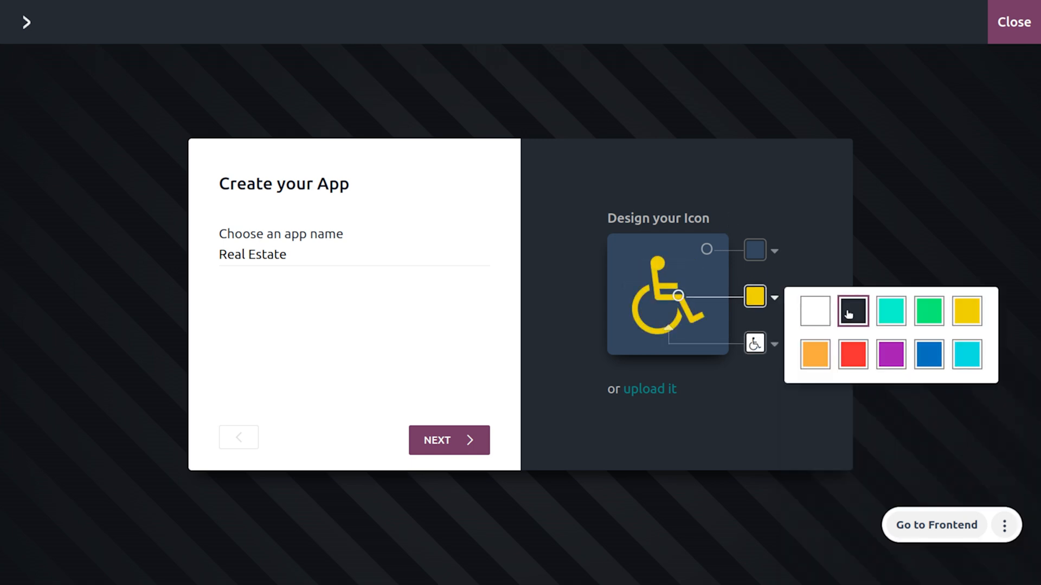
{"action": "left_click", "coordinate": [814, 311]}
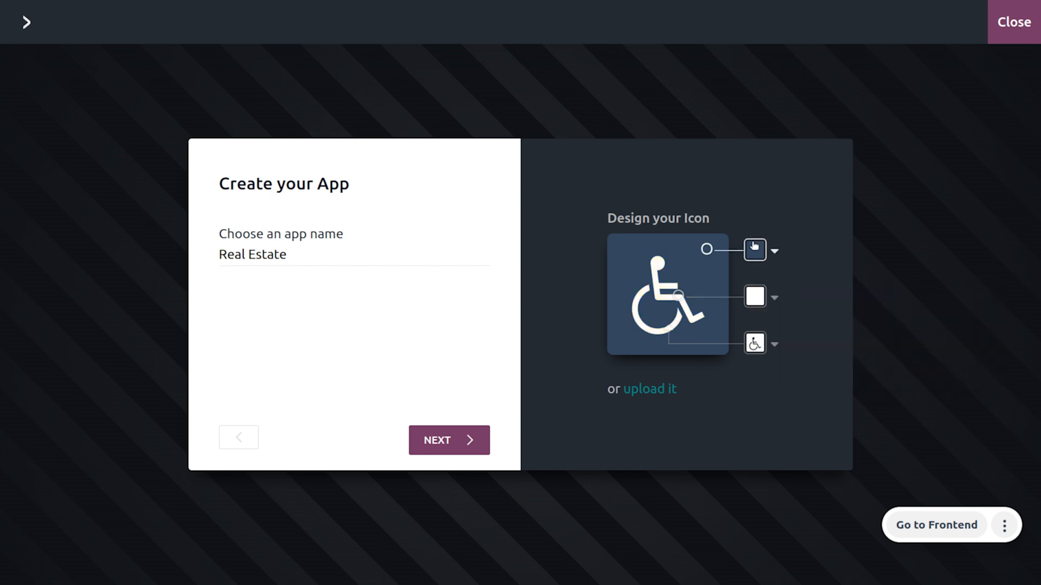
{"action": "left_click", "coordinate": [754, 249]}
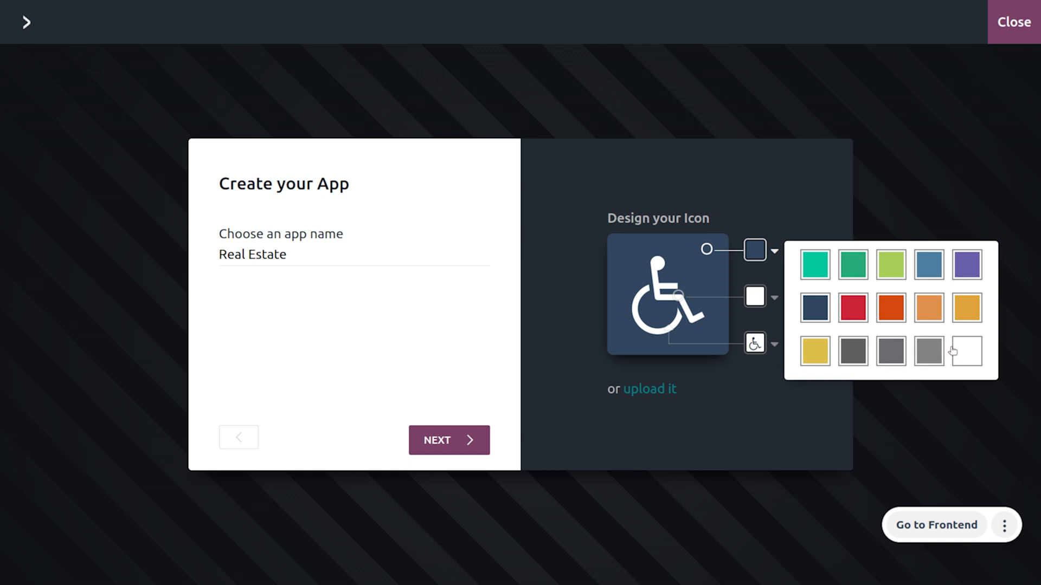
{"action": "left_click", "coordinate": [815, 350]}
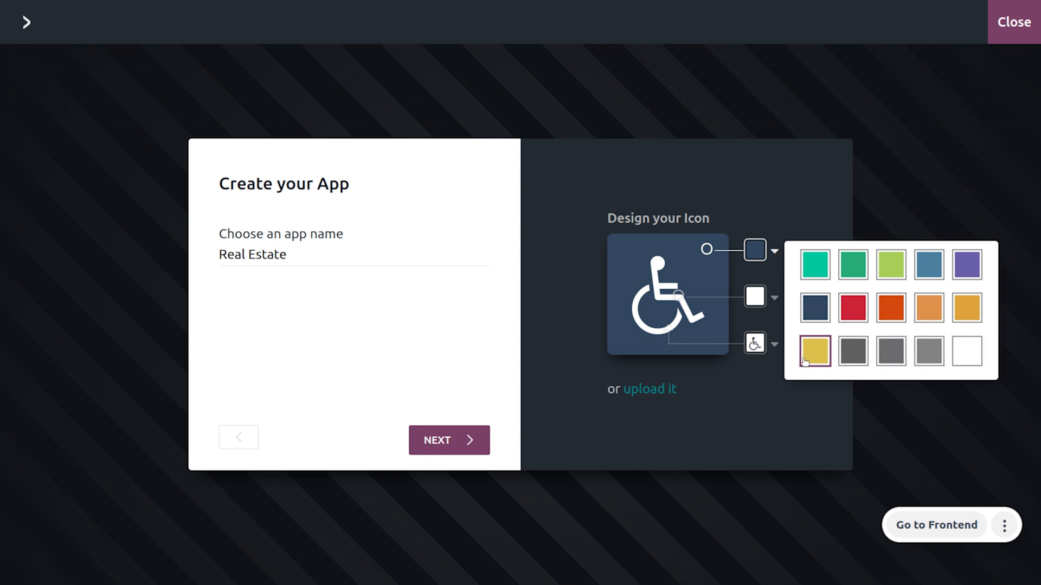
{"action": "left_click", "coordinate": [814, 351]}
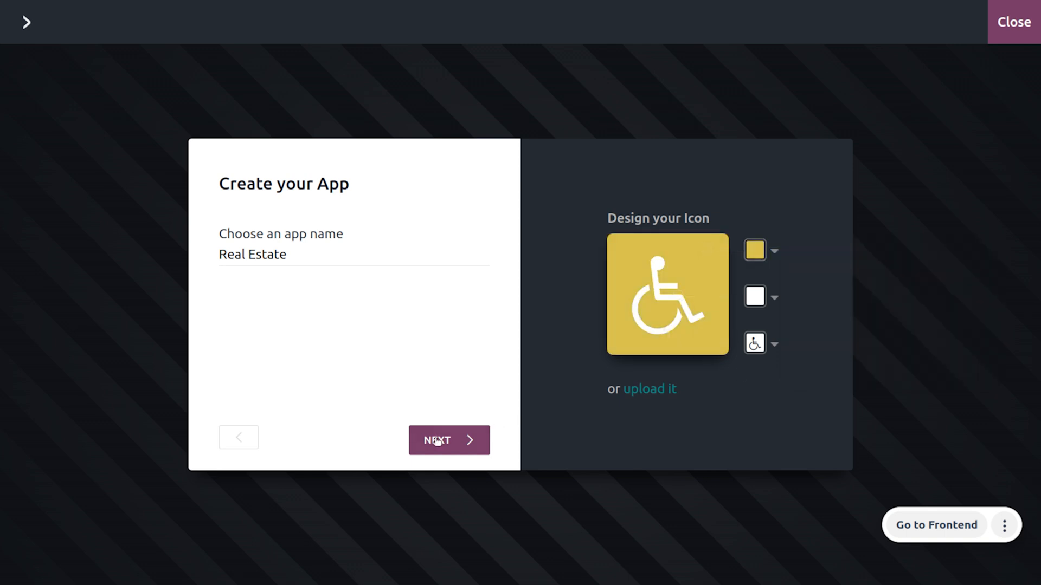
{"action": "mouse_move", "coordinate": [448, 440]}
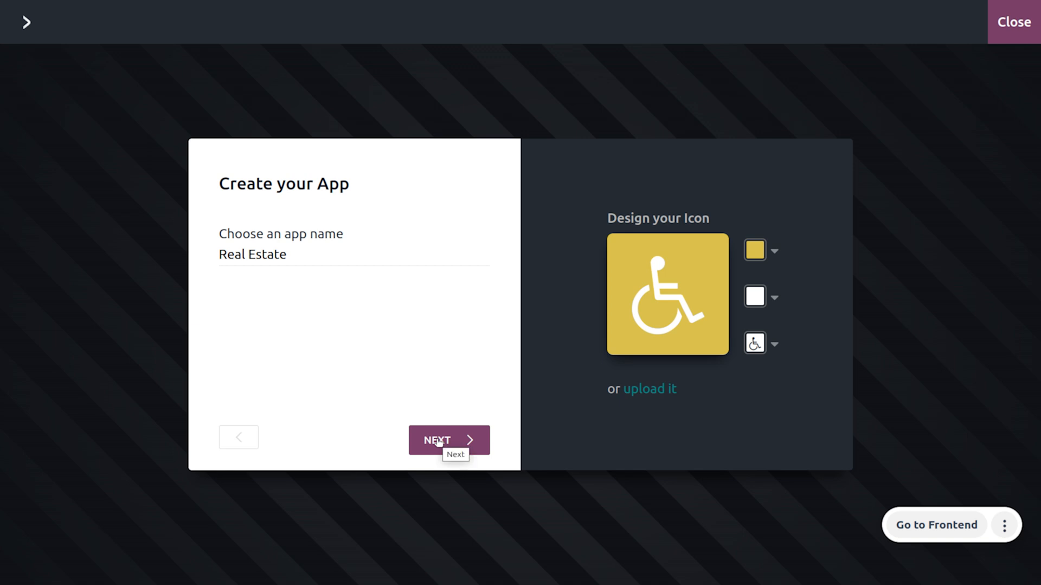
Name the app's first menu 'Properties' as a new model and continue.
{"action": "left_click", "coordinate": [449, 441]}
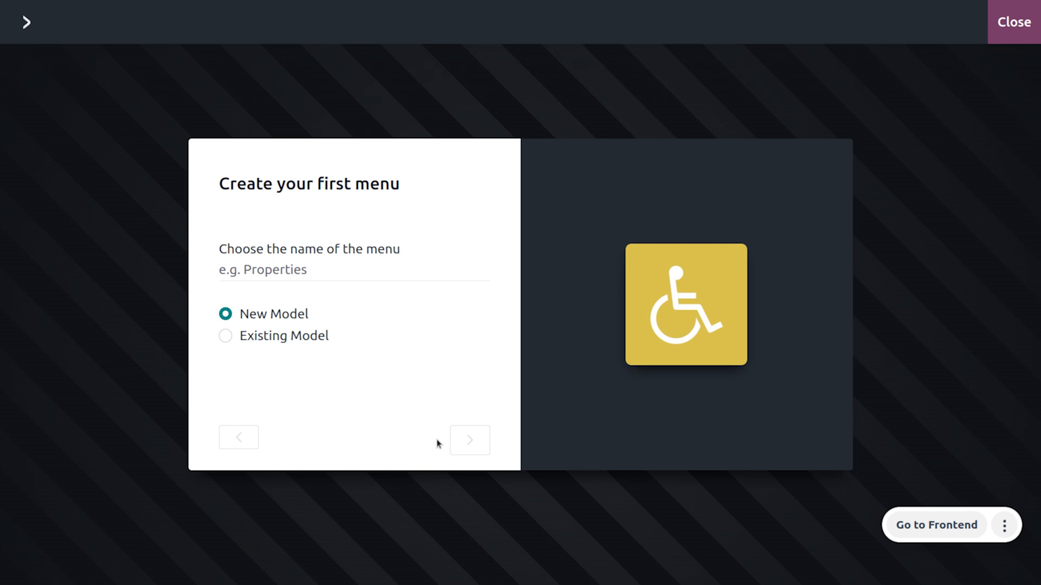
{"action": "mouse_move", "coordinate": [216, 223]}
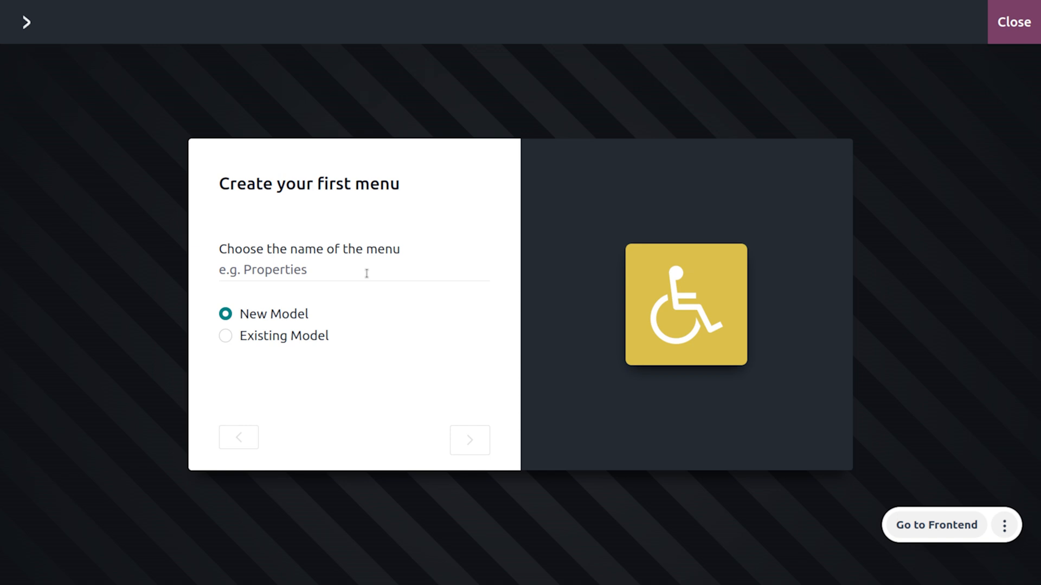
{"action": "mouse_move", "coordinate": [287, 326]}
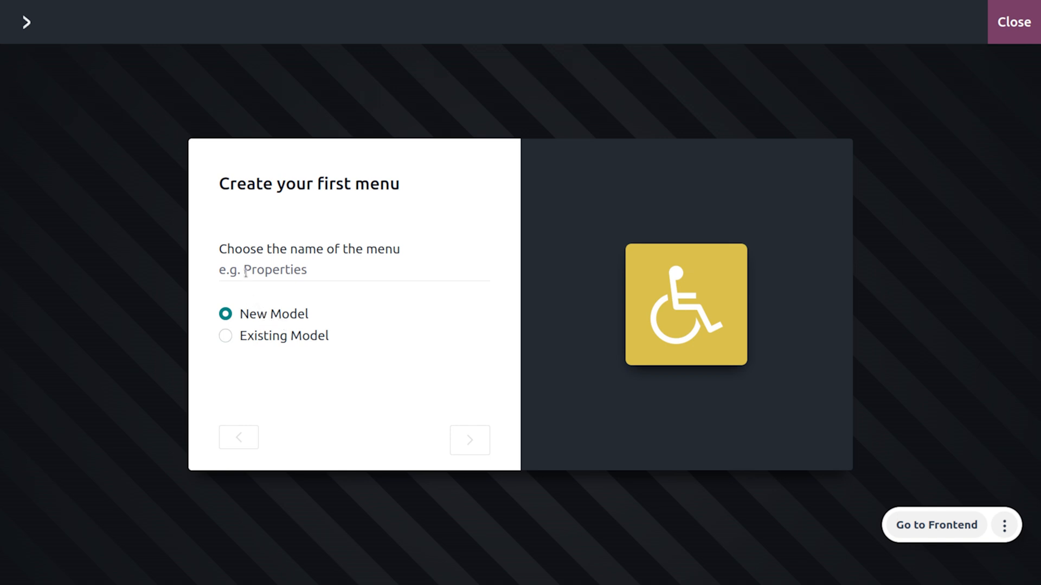
{"action": "type", "text": "P"}
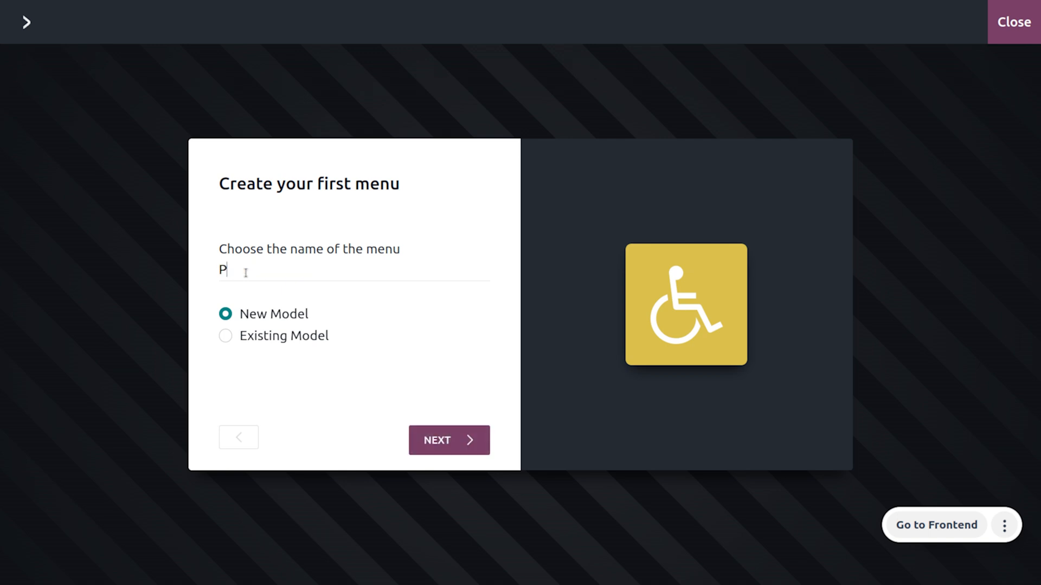
{"action": "type", "text": "roperties"}
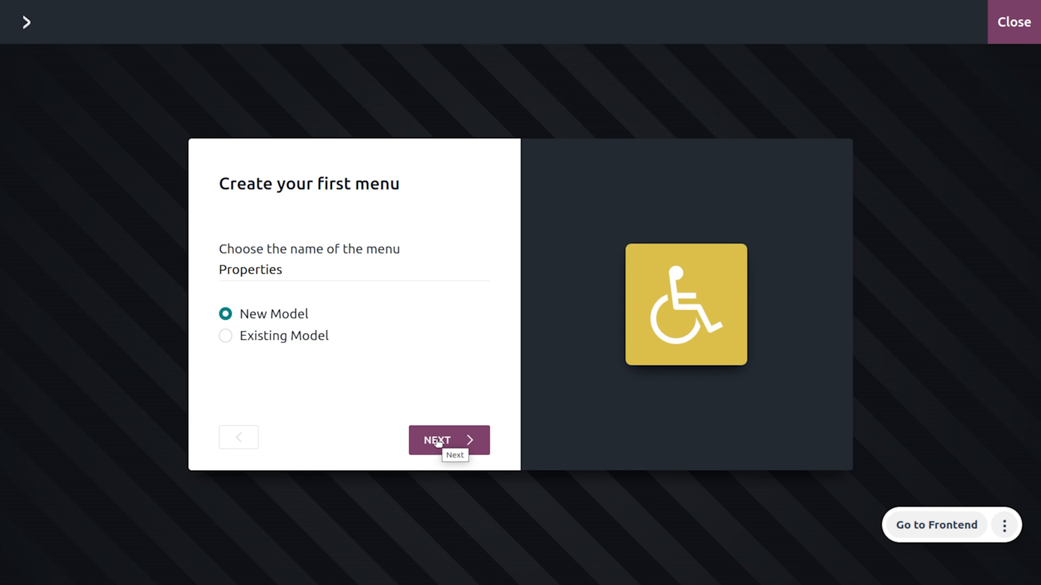
{"action": "left_click", "coordinate": [449, 441]}
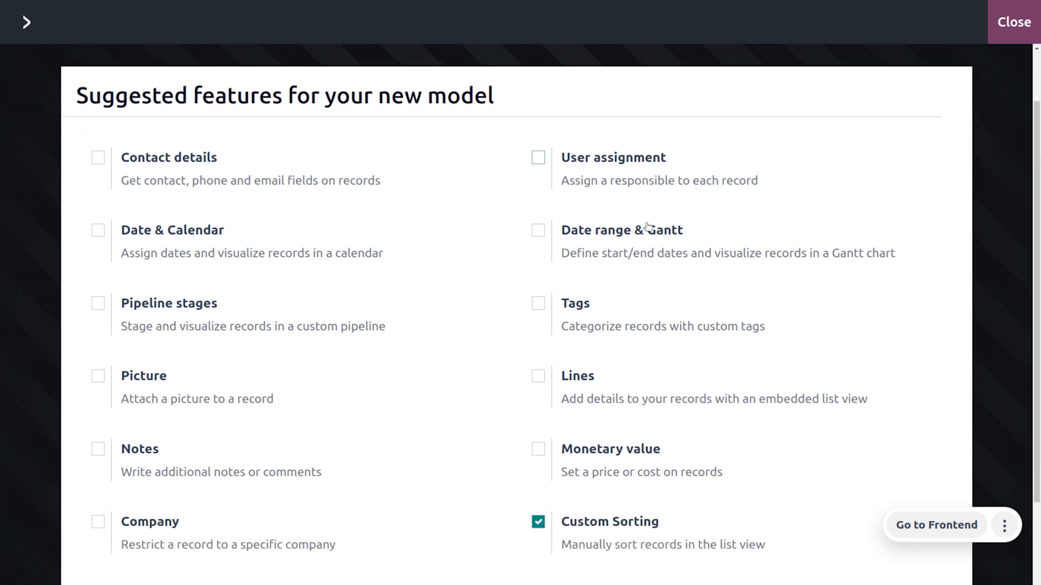
Enable the Picture and Pipeline stages features, keeping Custom Sorting, Chatter and Archiving.
{"action": "scroll", "scroll_direction": "down", "scroll_amount": 3}
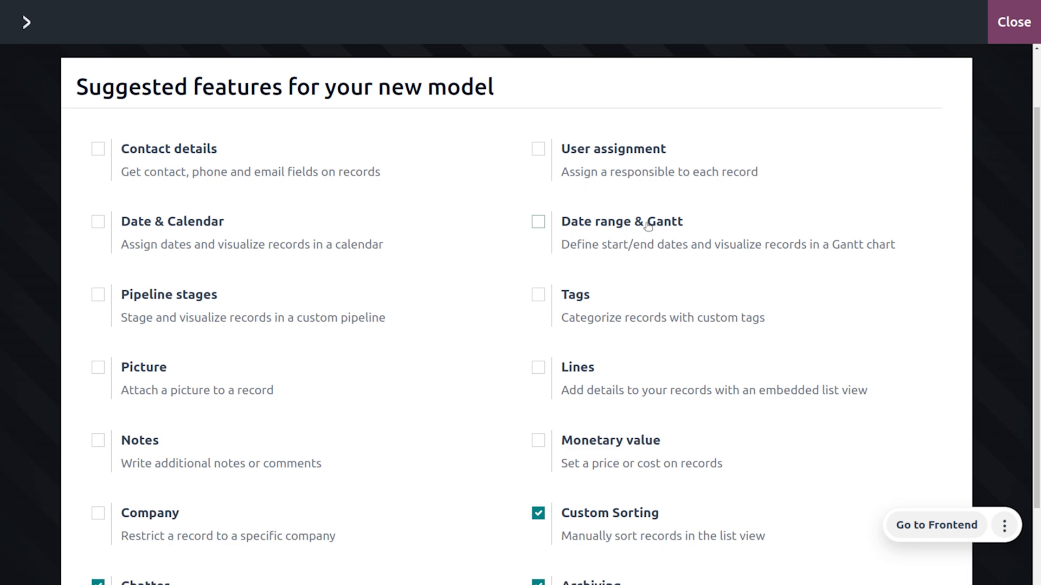
{"action": "scroll", "scroll_direction": "down", "scroll_amount": 3}
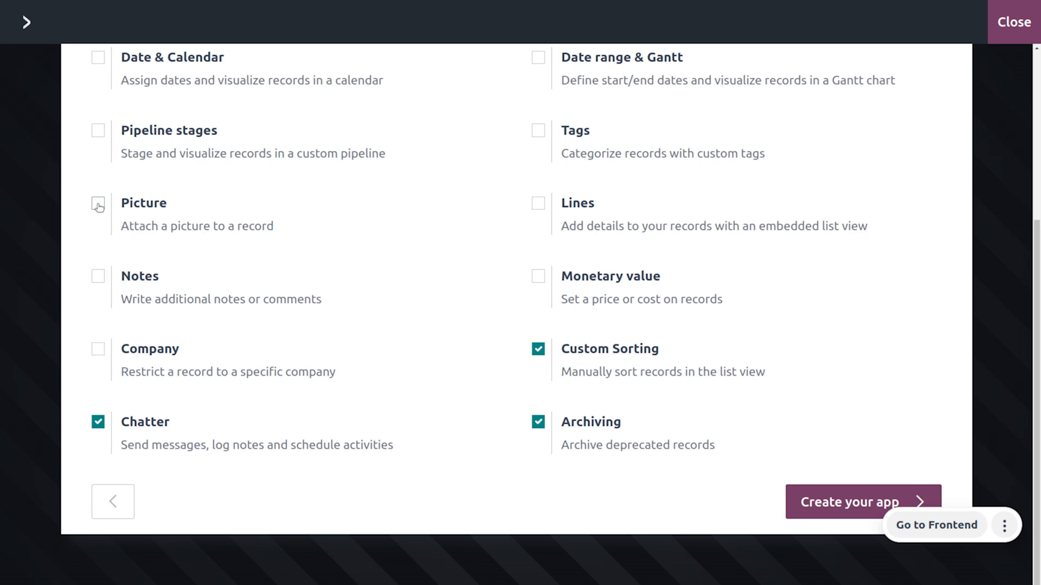
{"action": "left_click", "coordinate": [98, 203]}
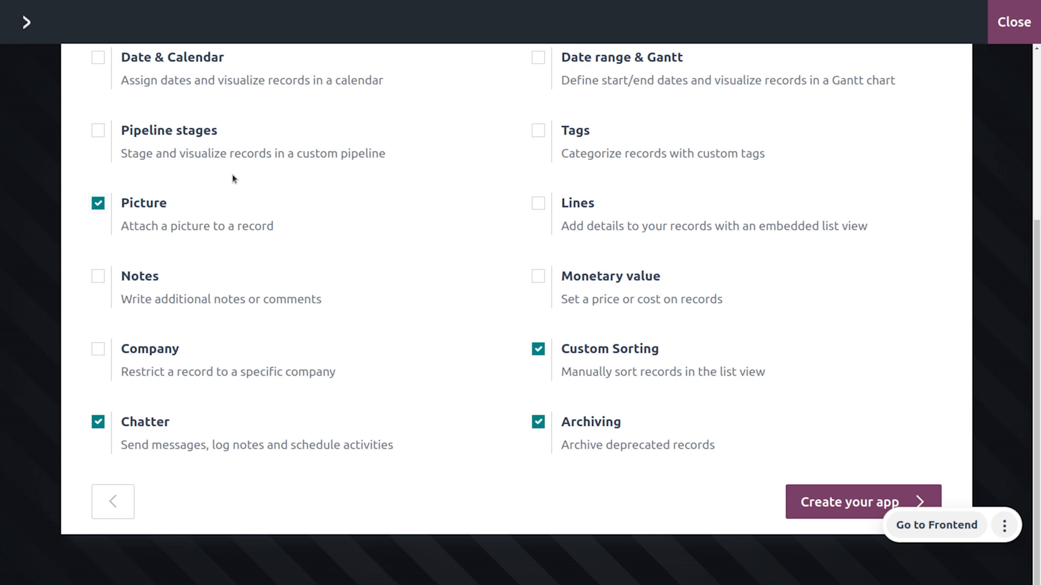
{"action": "scroll", "scroll_direction": "down", "scroll_amount": 3}
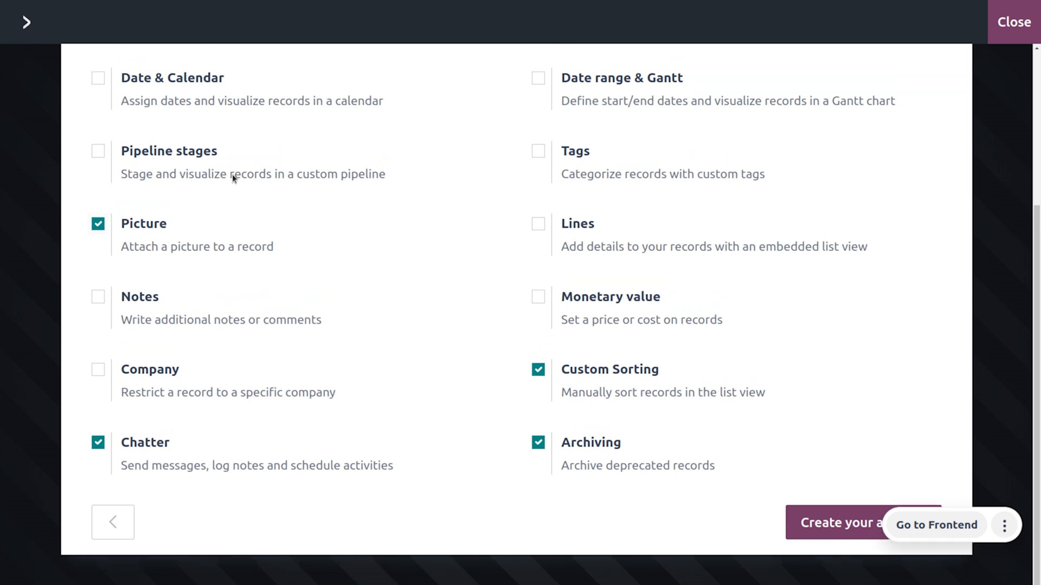
{"action": "scroll", "scroll_direction": "down", "scroll_amount": 3}
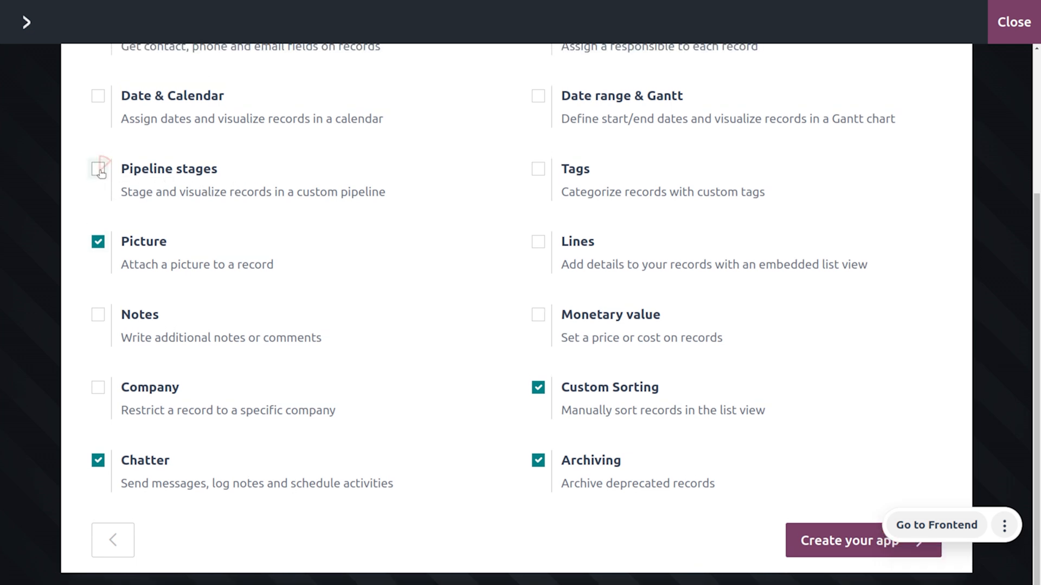
{"action": "left_click", "coordinate": [97, 171]}
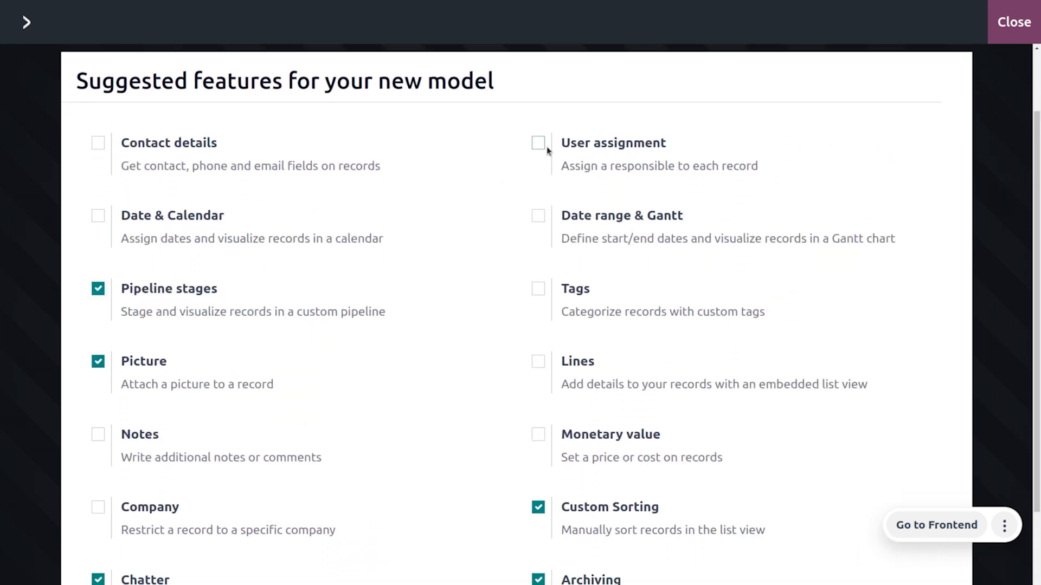
Enable User assignment, Contact details and Monetary value for the Properties model.
{"action": "left_click", "coordinate": [539, 144]}
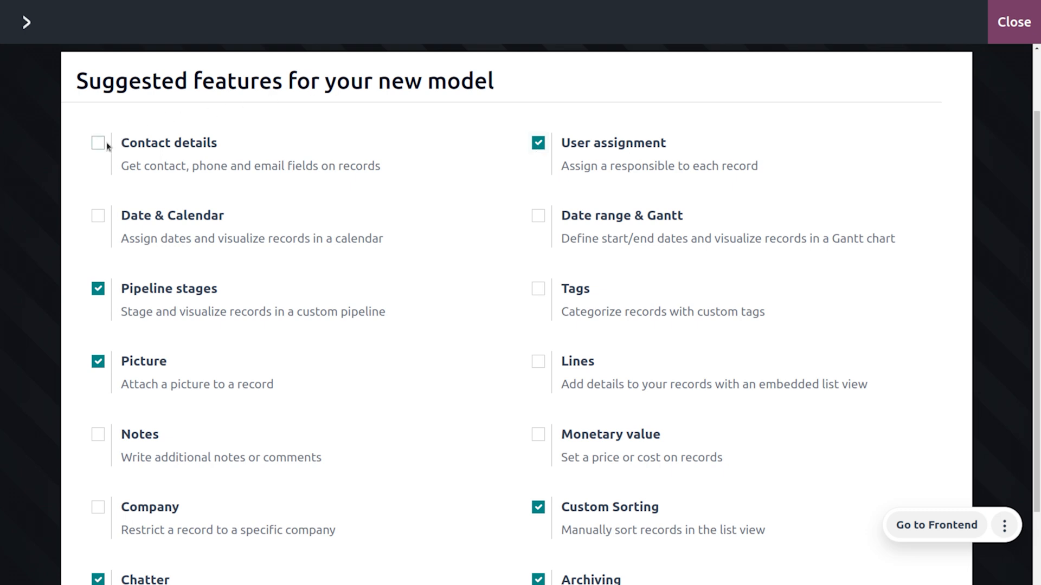
{"action": "mouse_move", "coordinate": [103, 151]}
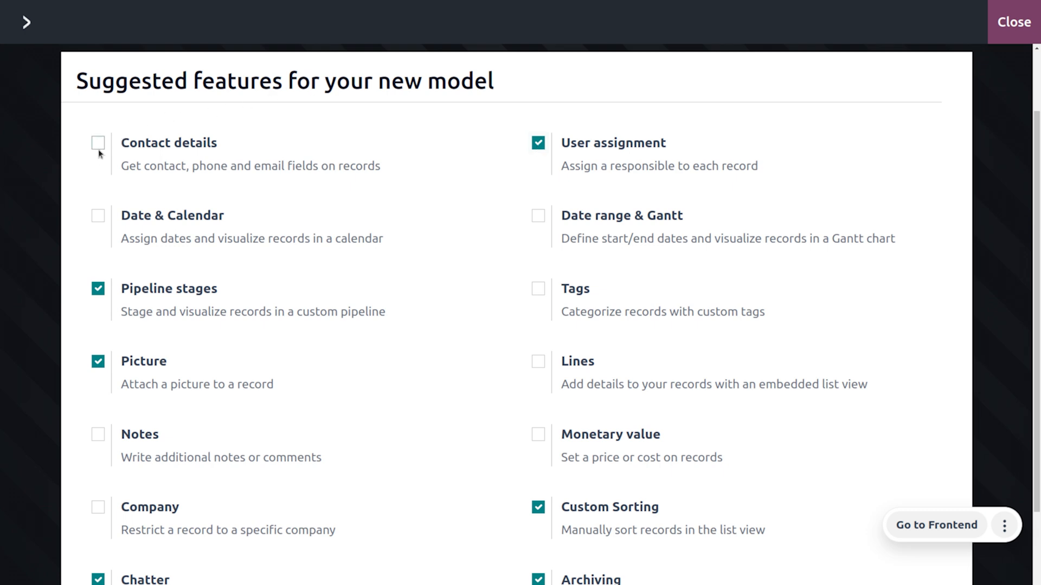
{"action": "mouse_move", "coordinate": [158, 185]}
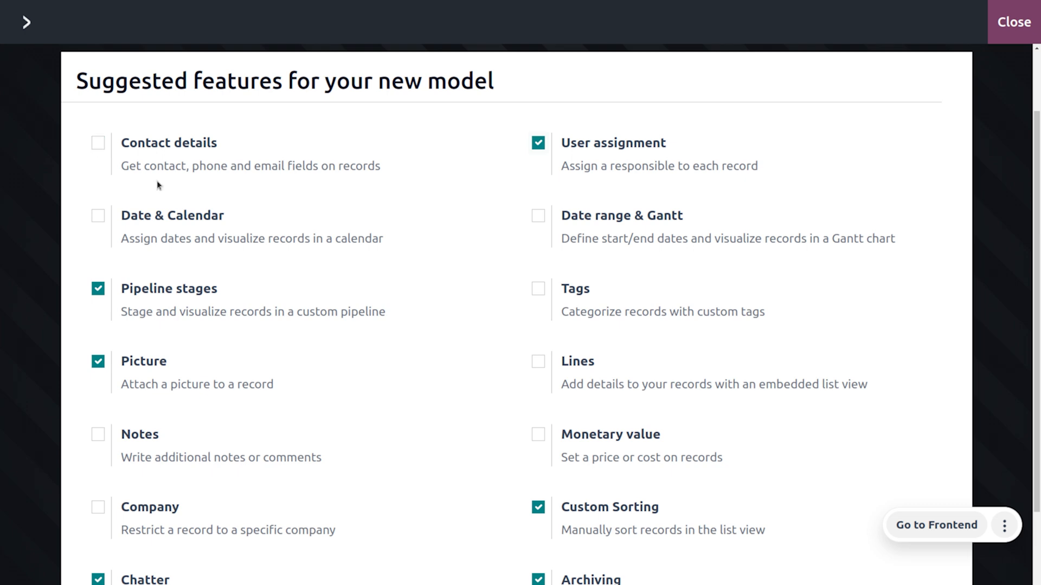
{"action": "mouse_move", "coordinate": [224, 191]}
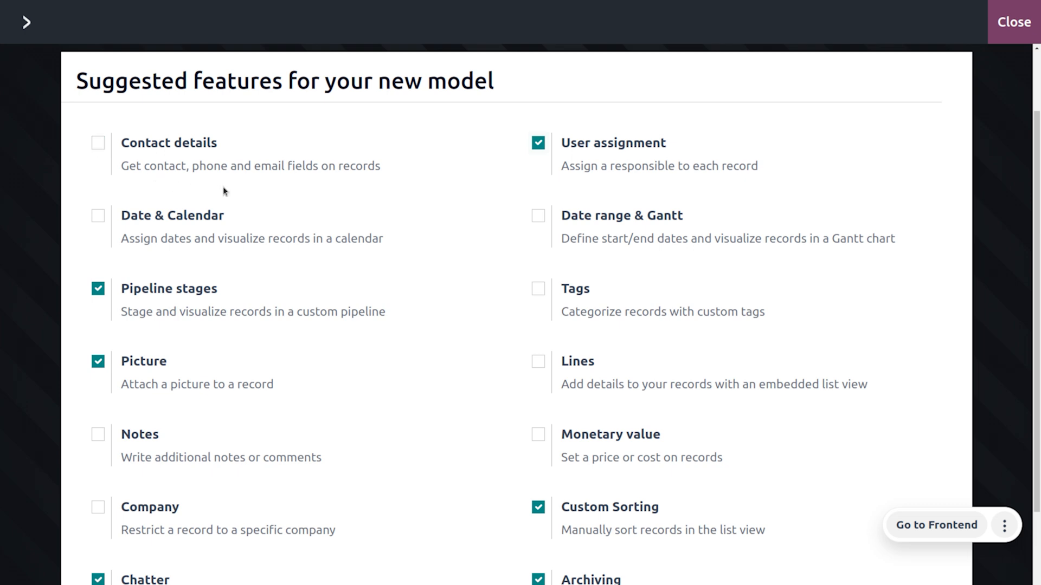
{"action": "mouse_move", "coordinate": [365, 176]}
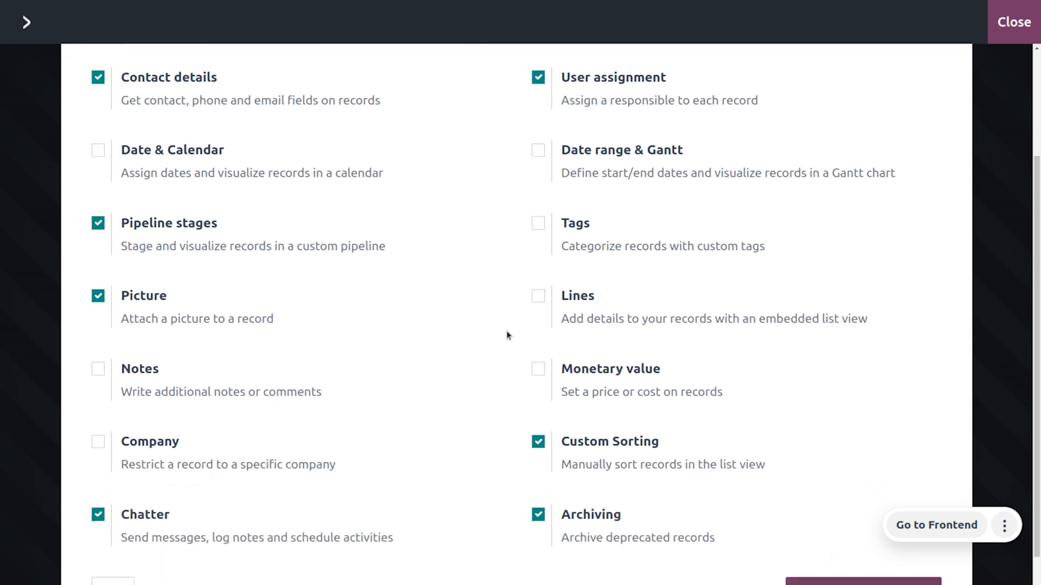
{"action": "scroll", "scroll_direction": "down", "scroll_amount": 3}
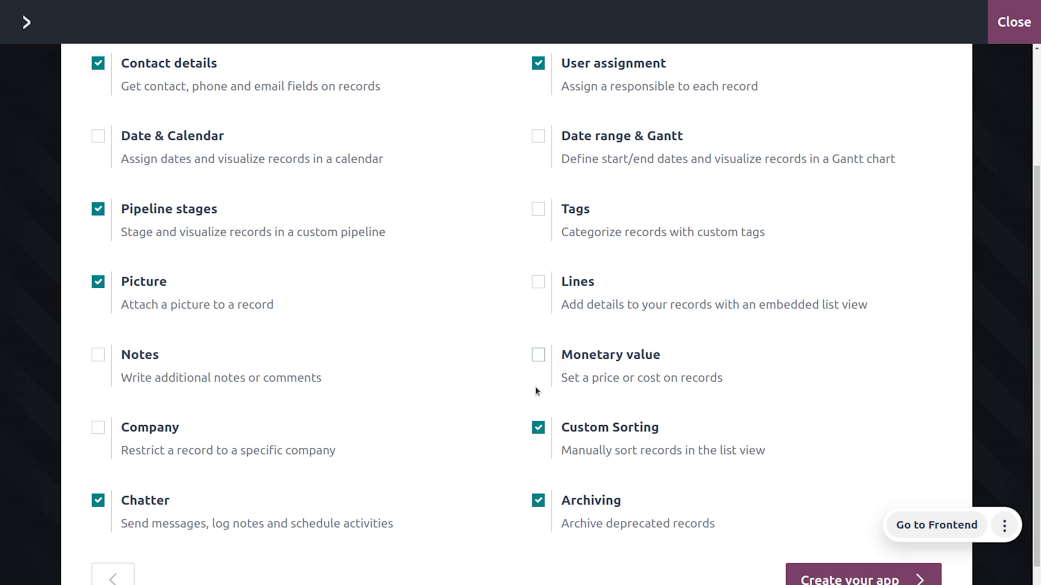
{"action": "mouse_move", "coordinate": [538, 360]}
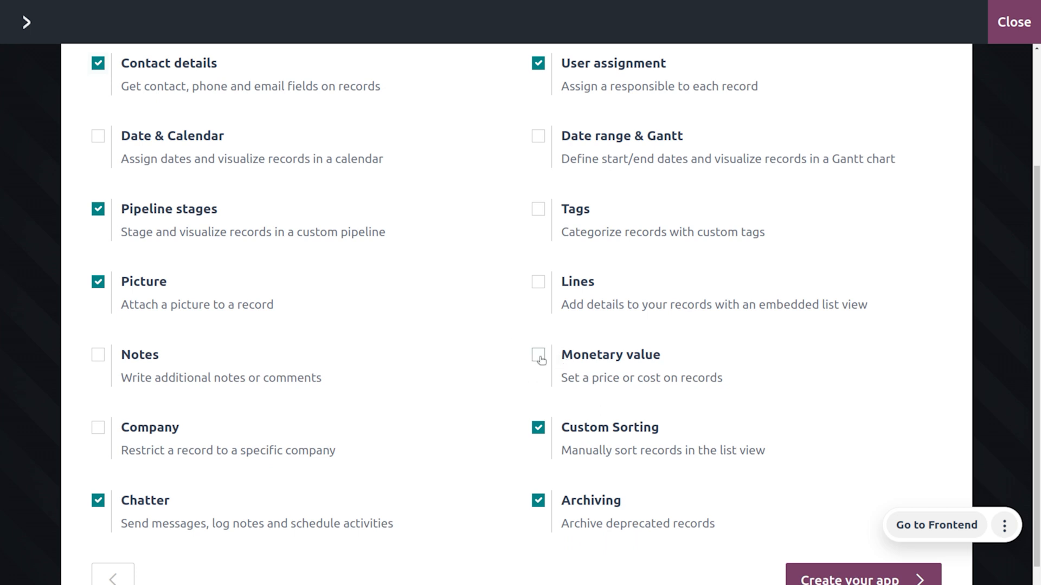
{"action": "left_click", "coordinate": [537, 356]}
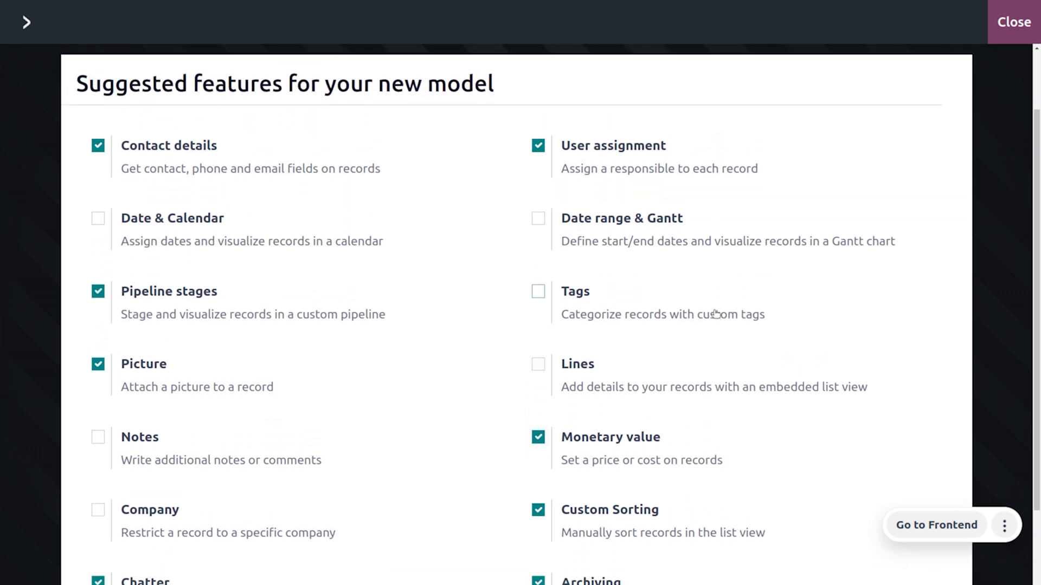
{"action": "scroll", "scroll_direction": "down", "scroll_amount": 3}
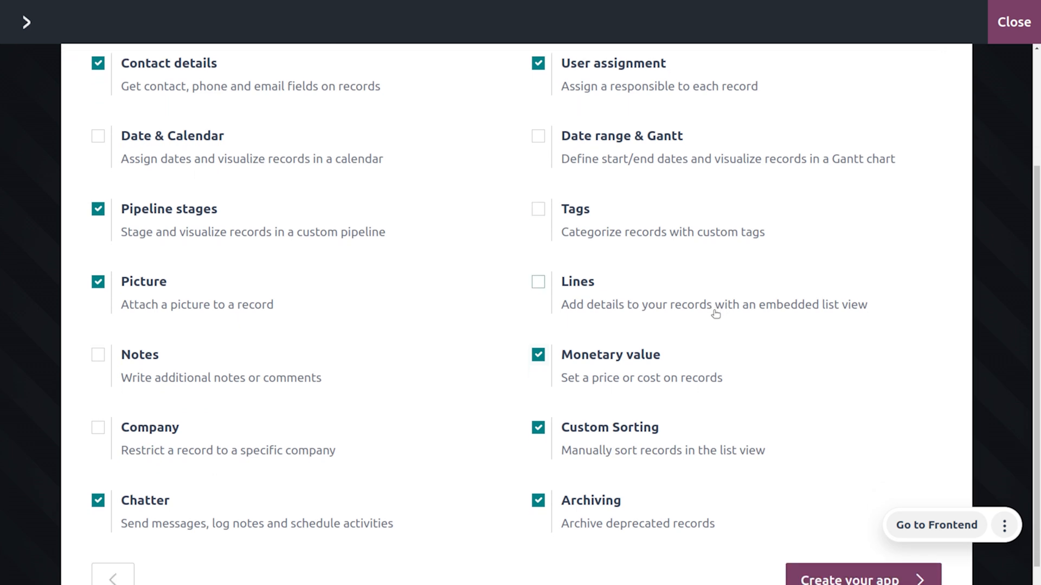
{"action": "scroll", "scroll_direction": "down", "scroll_amount": 3}
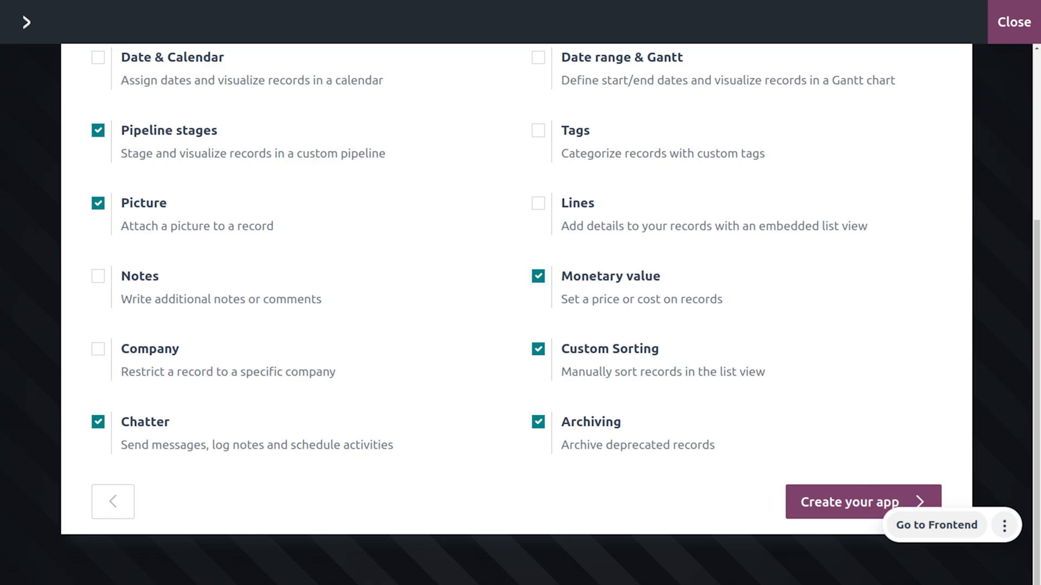
Create the Real Estate app and view the Properties access control rules.
{"action": "left_click", "coordinate": [862, 502]}
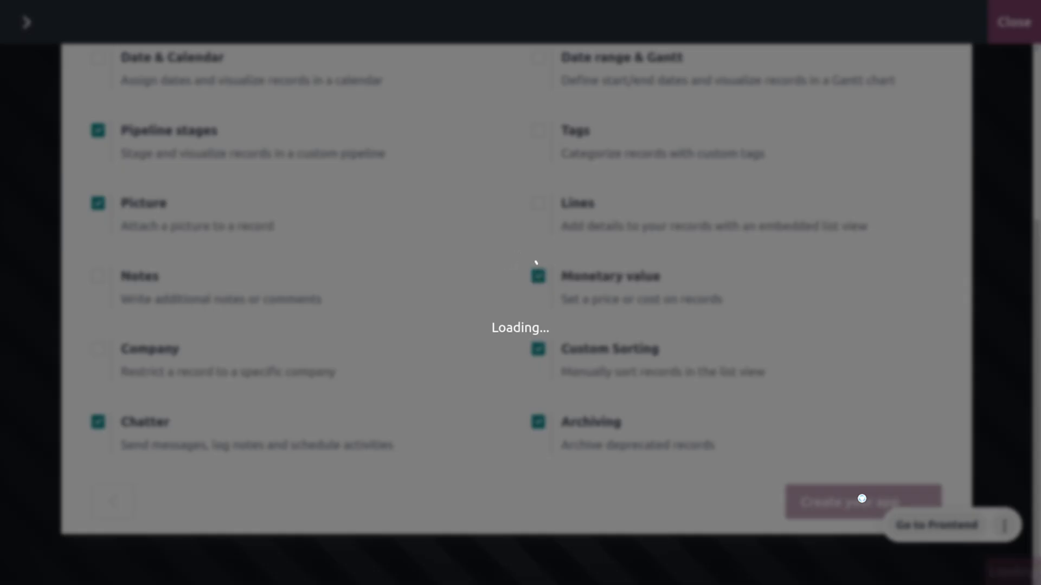
{"action": "left_click", "coordinate": [859, 503]}
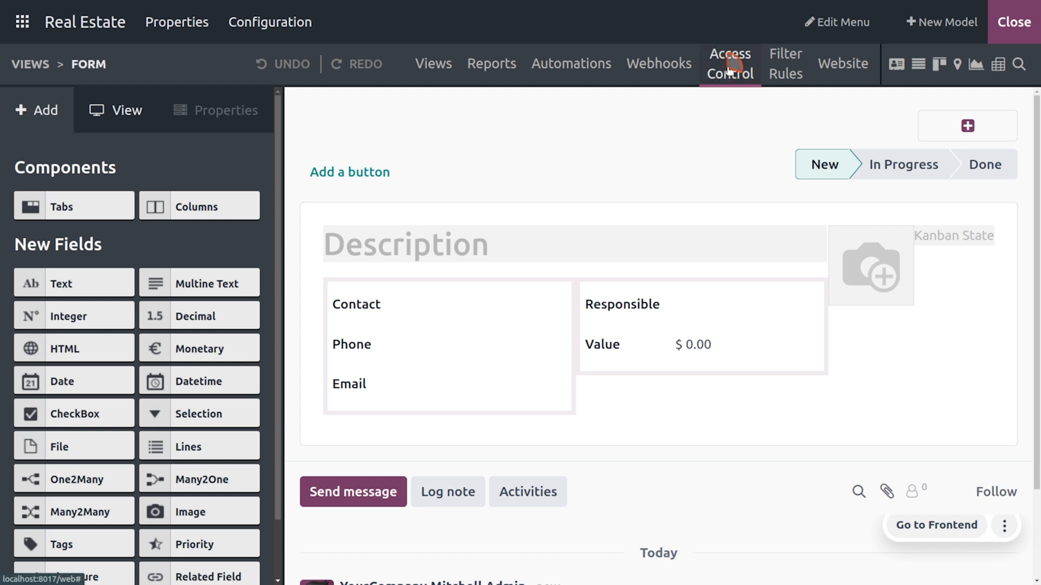
{"action": "left_click", "coordinate": [729, 64]}
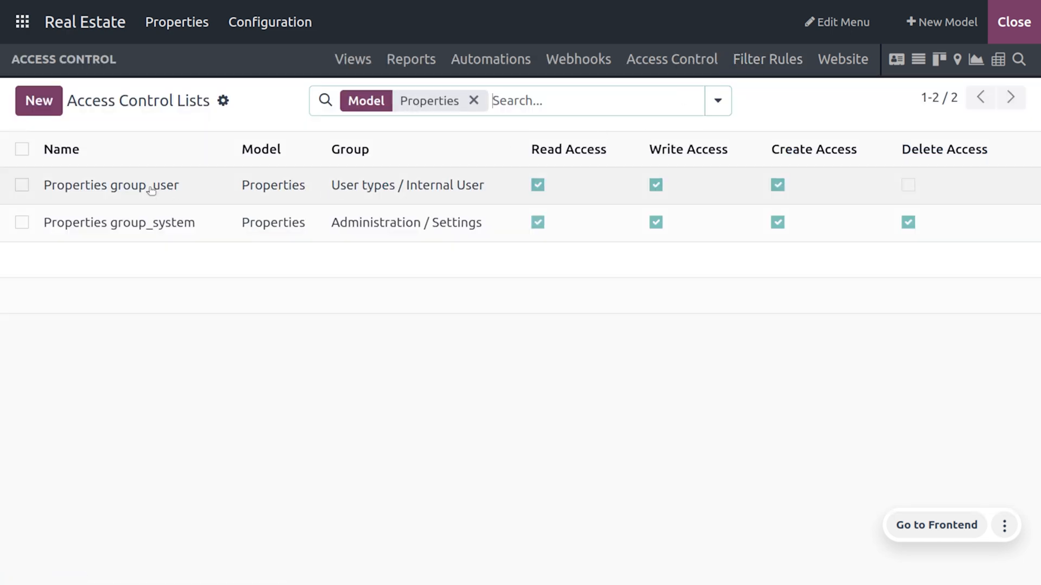
{"action": "mouse_move", "coordinate": [110, 184]}
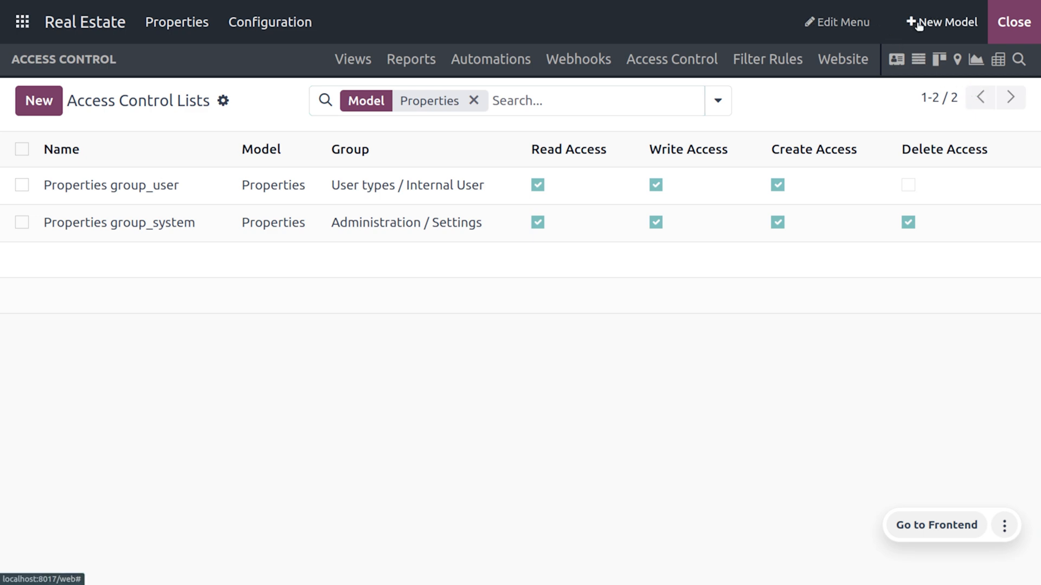
Review the menu editor, then exit Studio to the Properties pipeline with New, In Progress, Done.
{"action": "left_click", "coordinate": [835, 21]}
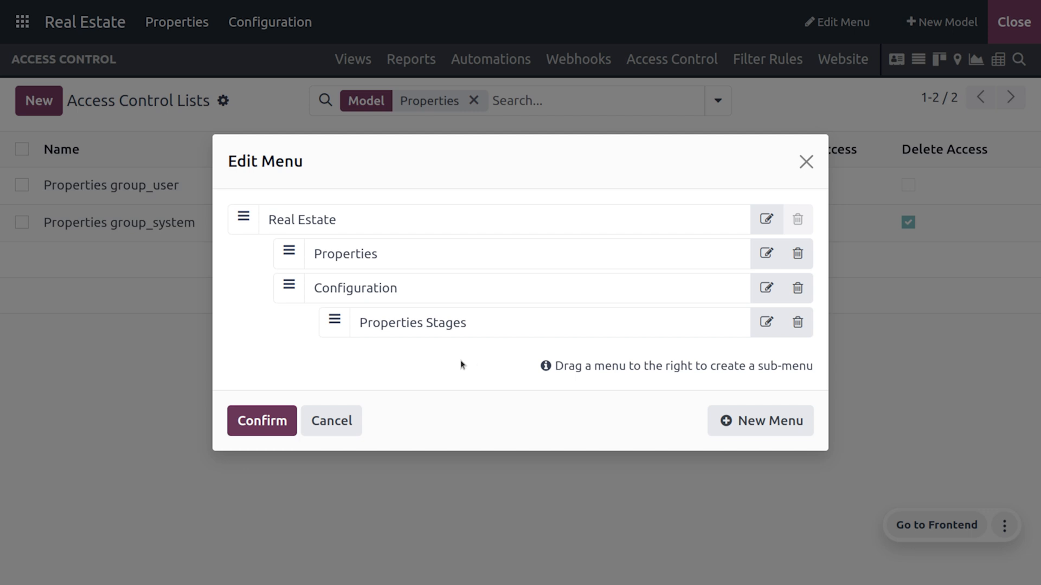
{"action": "mouse_move", "coordinate": [719, 185]}
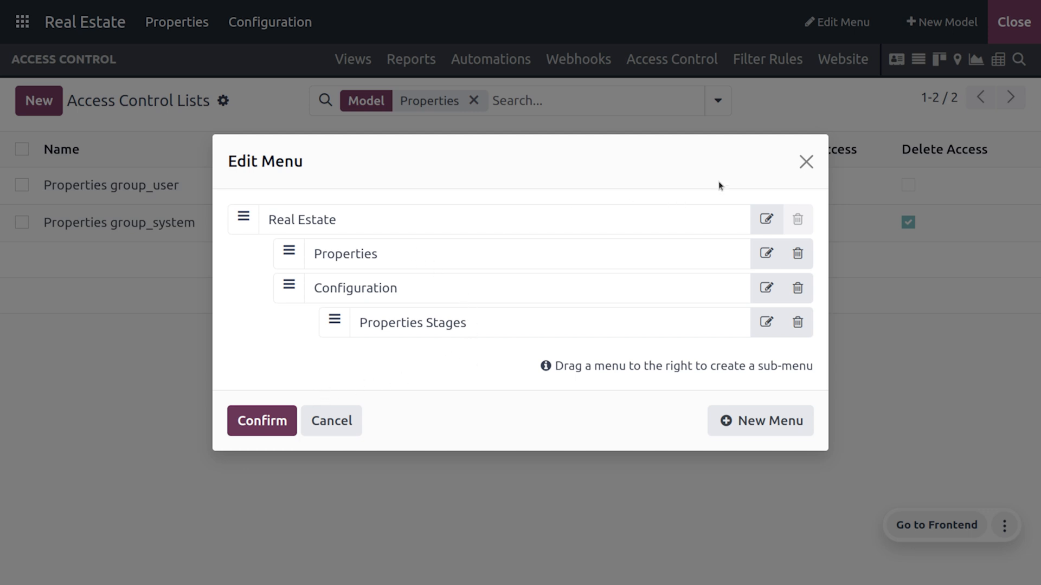
{"action": "left_click", "coordinate": [331, 421]}
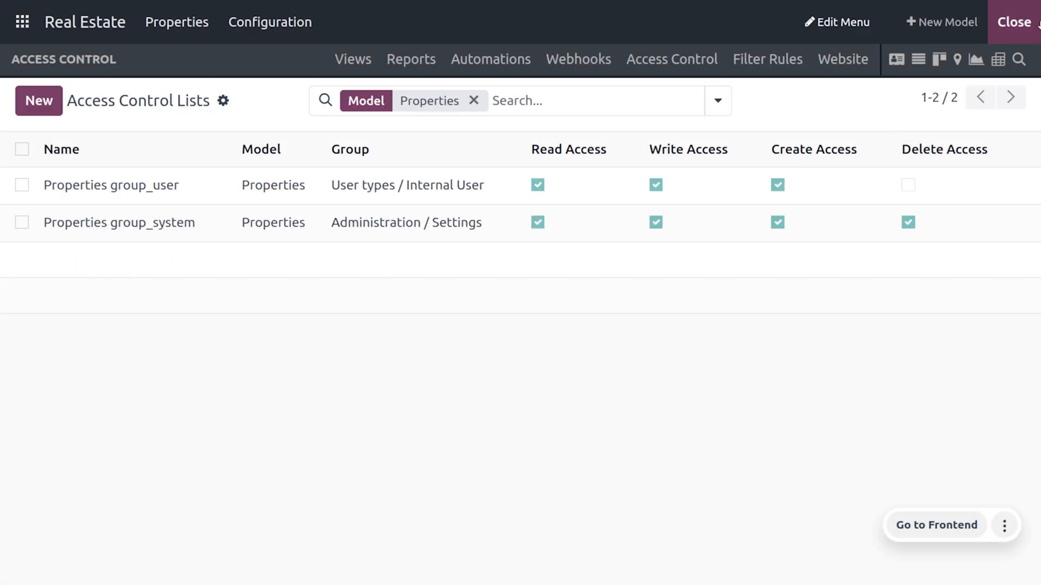
{"action": "left_click", "coordinate": [177, 22]}
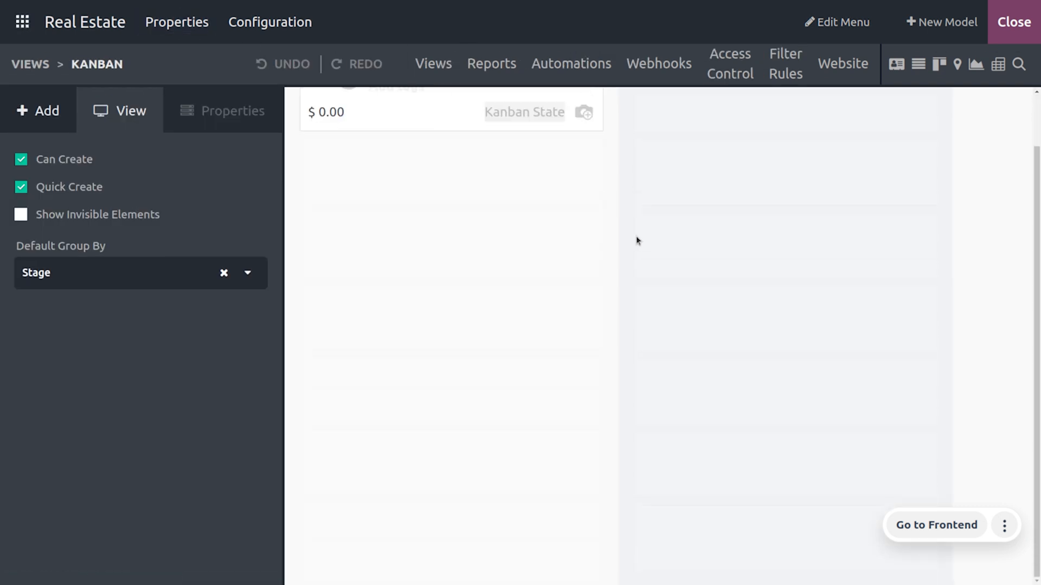
{"action": "left_click", "coordinate": [1012, 22]}
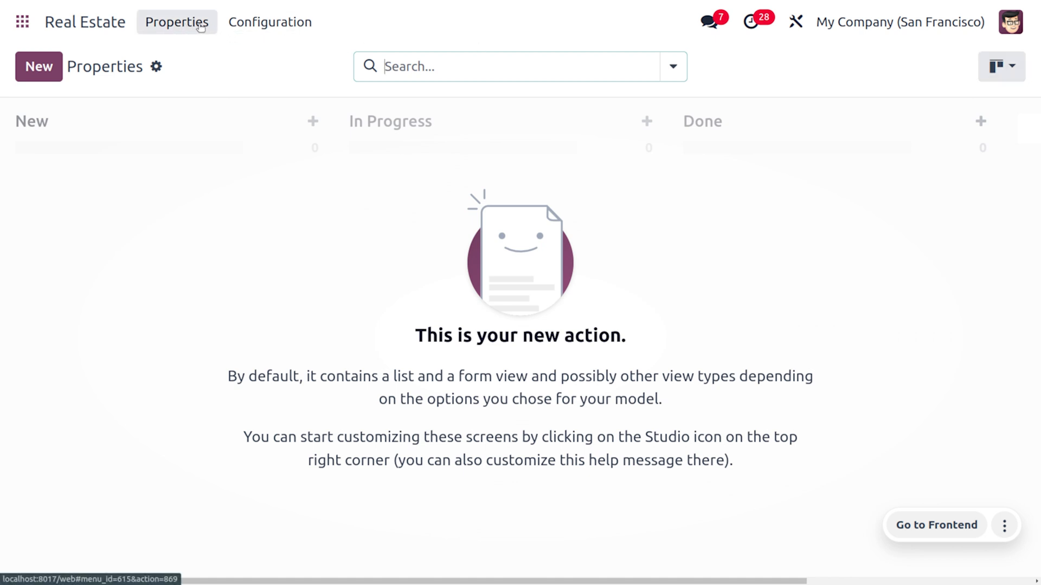
Check the Configuration menu's Properties Stages and list the Kanban, List, Map, Pivot, Graph views.
{"action": "left_click", "coordinate": [270, 21]}
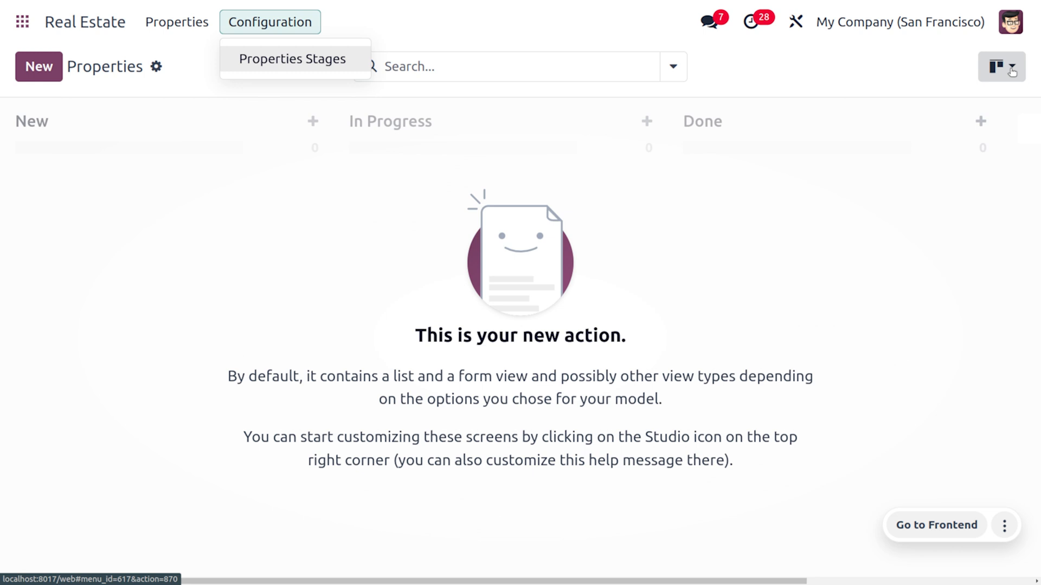
{"action": "left_click", "coordinate": [1013, 67]}
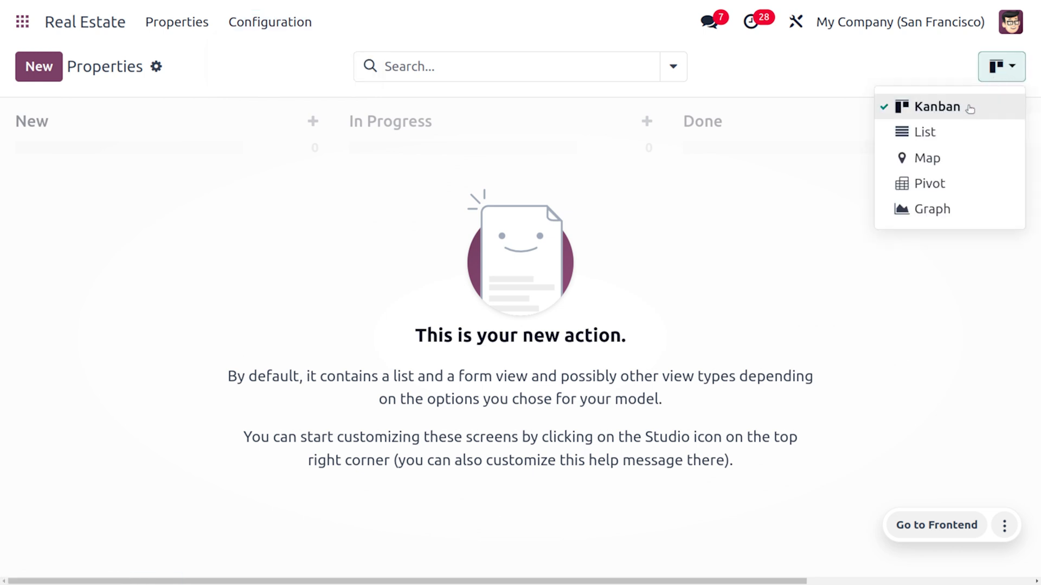
{"action": "mouse_move", "coordinate": [976, 112]}
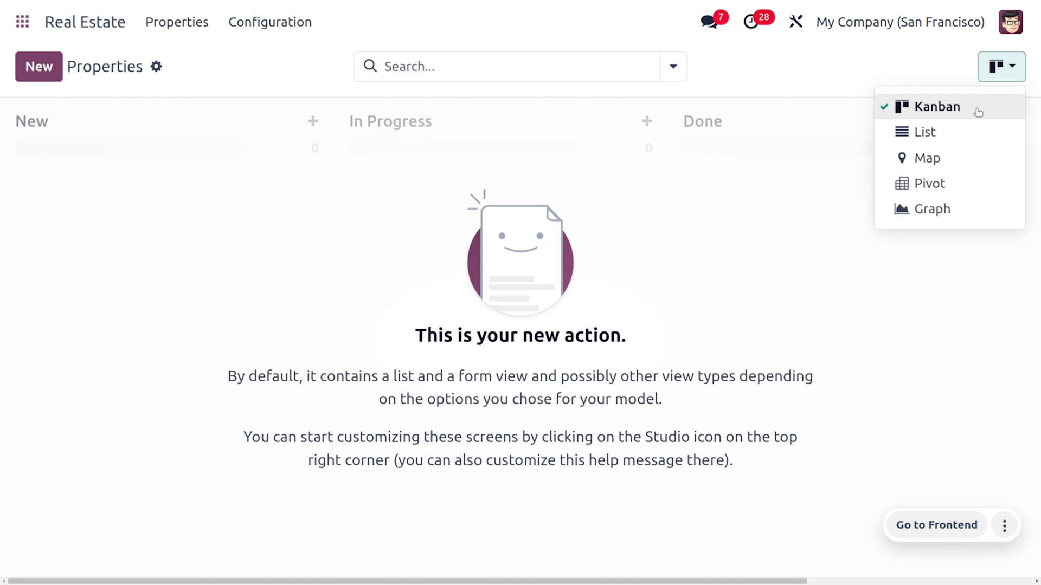